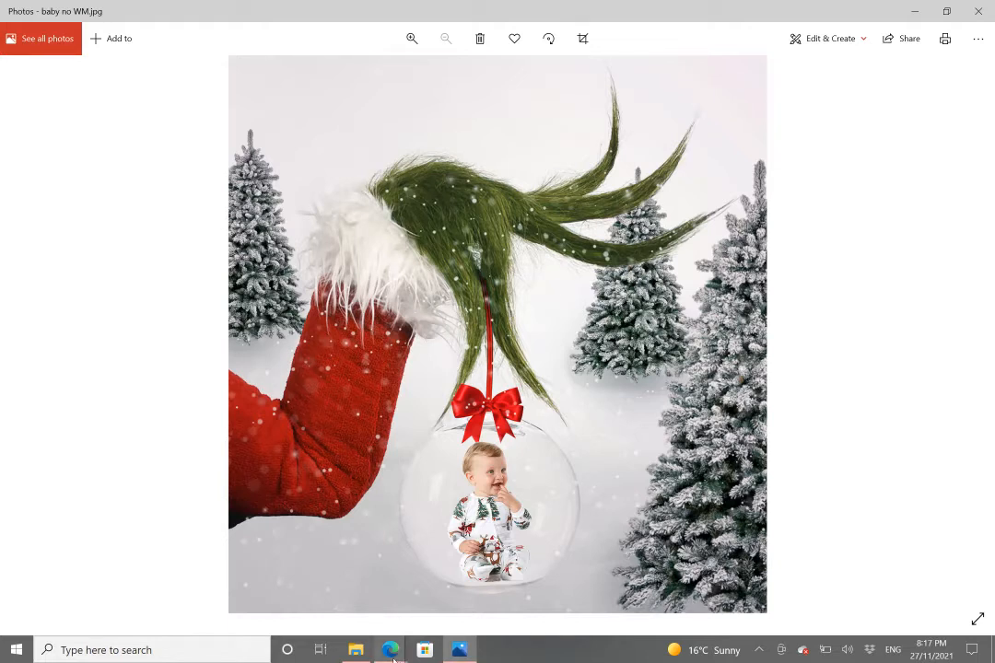
- Switch from the Photos viewer to the Google tab in Edge
{"action": "left_click", "coordinate": [390, 650]}
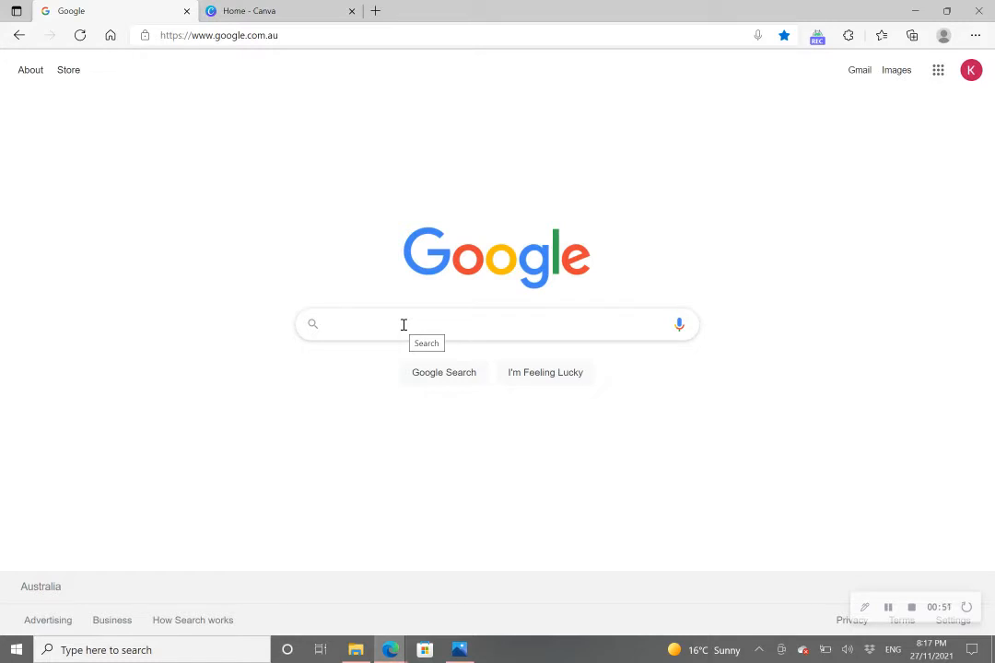
- Search Google for 'remove background from image' and scroll the results
{"action": "type", "text": "re"}
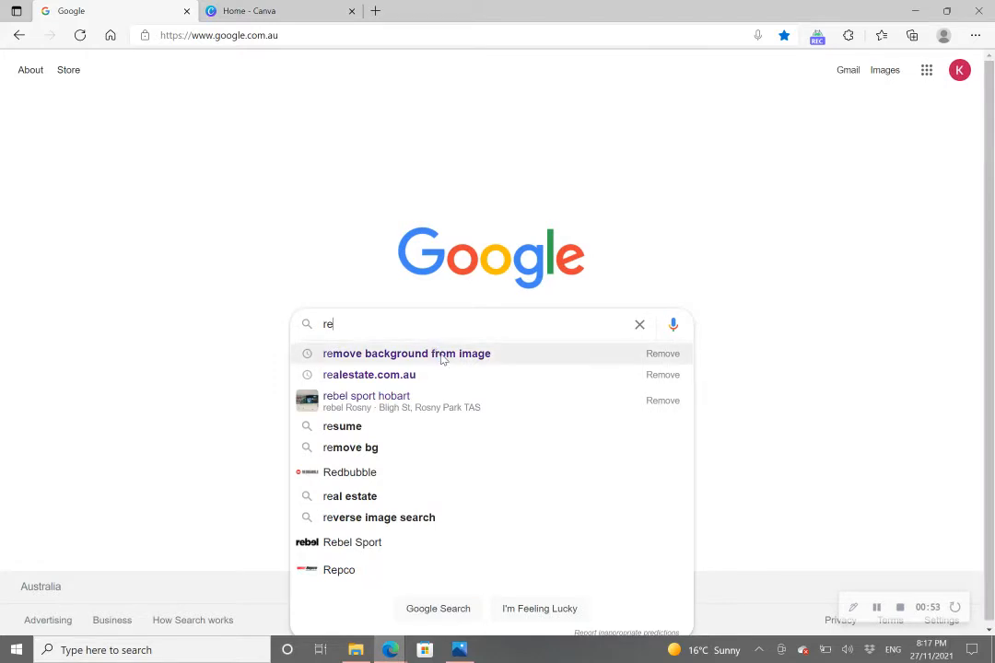
{"action": "left_click", "coordinate": [407, 353]}
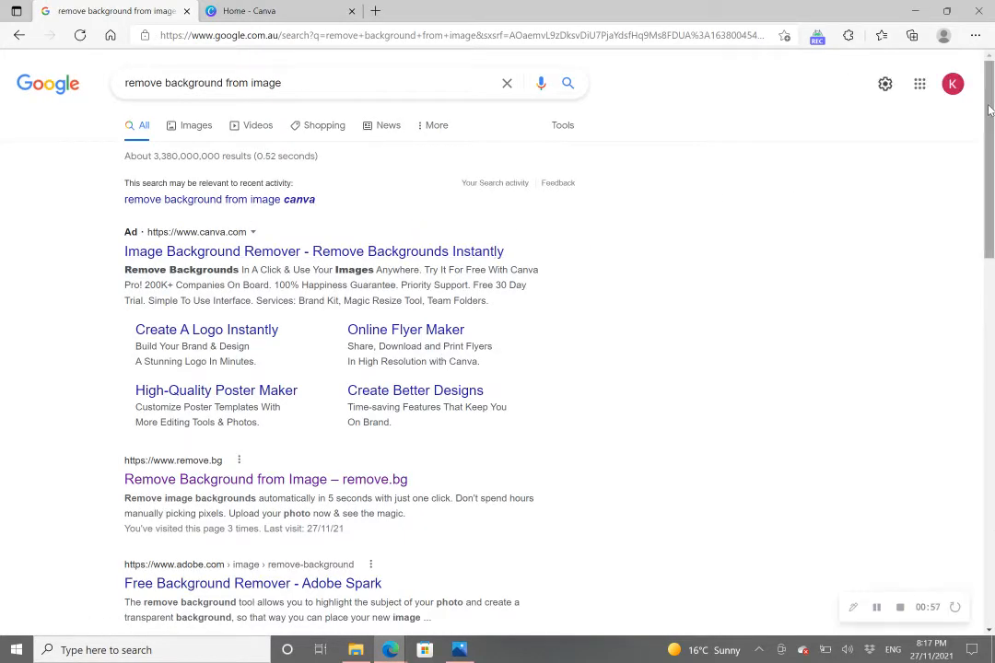
{"action": "scroll", "scroll_direction": "down", "scroll_amount": 3}
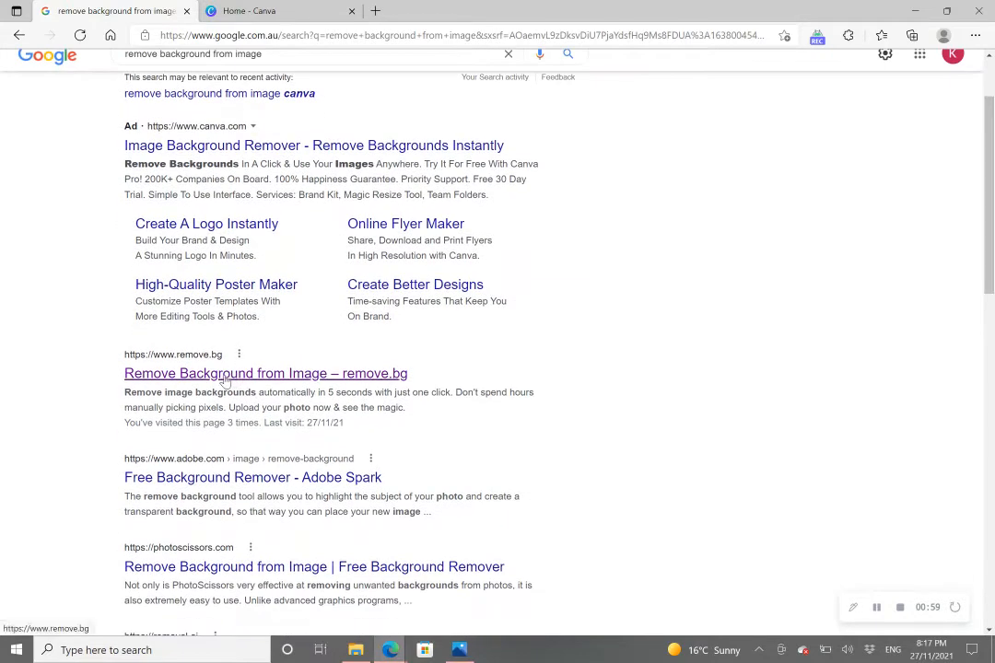
{"action": "mouse_move", "coordinate": [167, 370]}
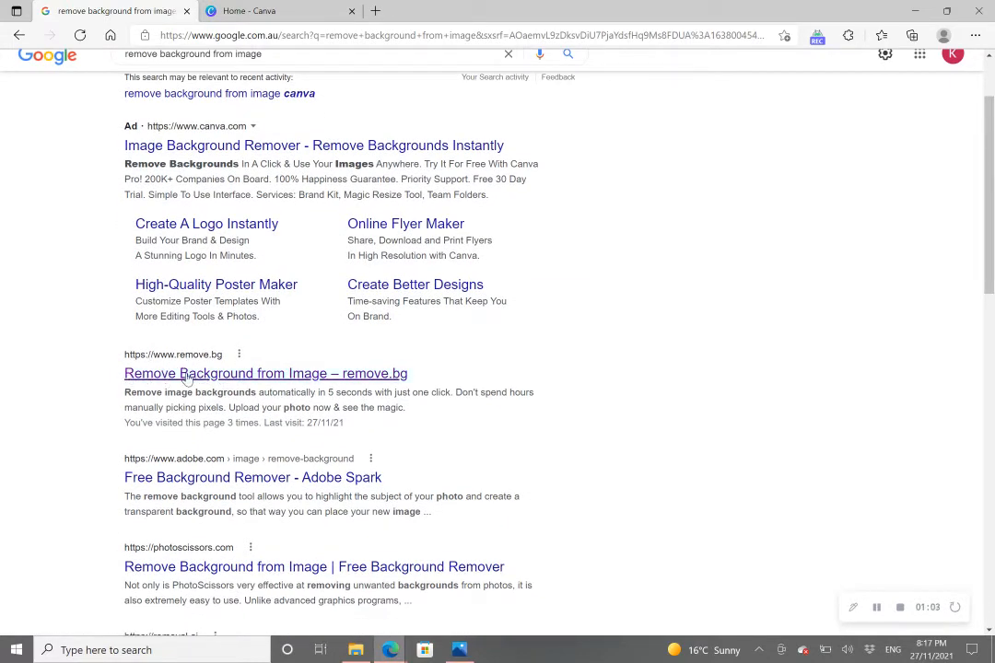
- Open the 'Remove Background from Image – remove.bg' result
{"action": "left_click", "coordinate": [266, 373]}
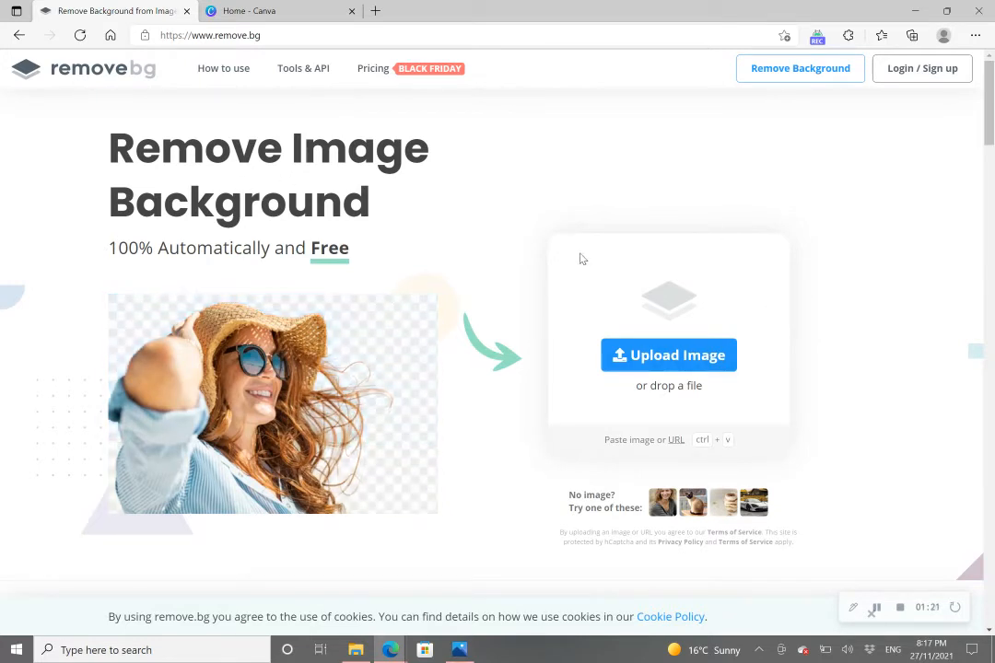
{"action": "mouse_move", "coordinate": [761, 219]}
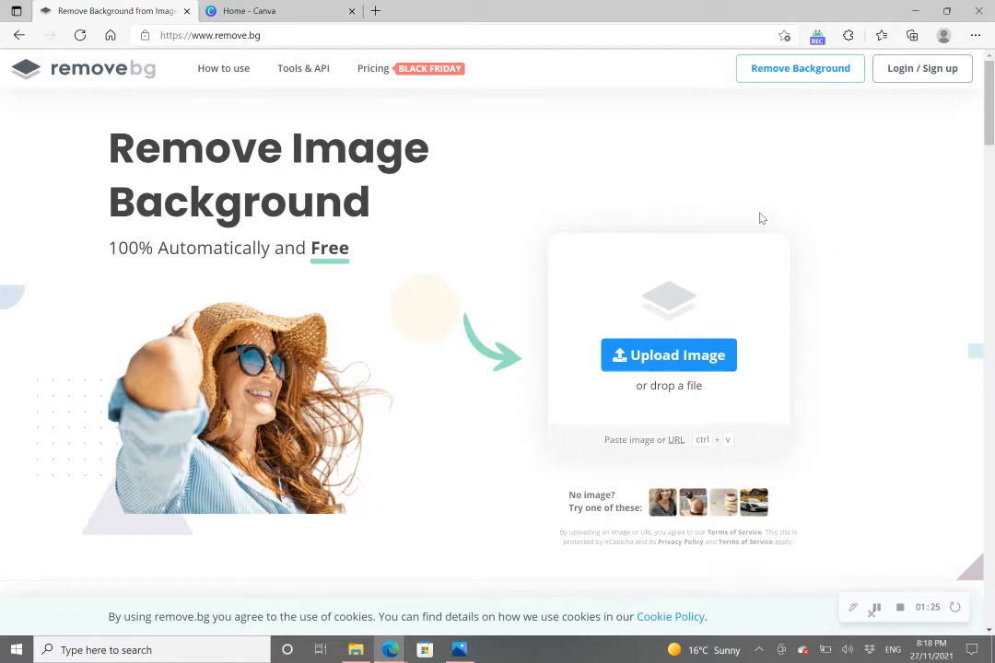
{"action": "mouse_move", "coordinate": [817, 272]}
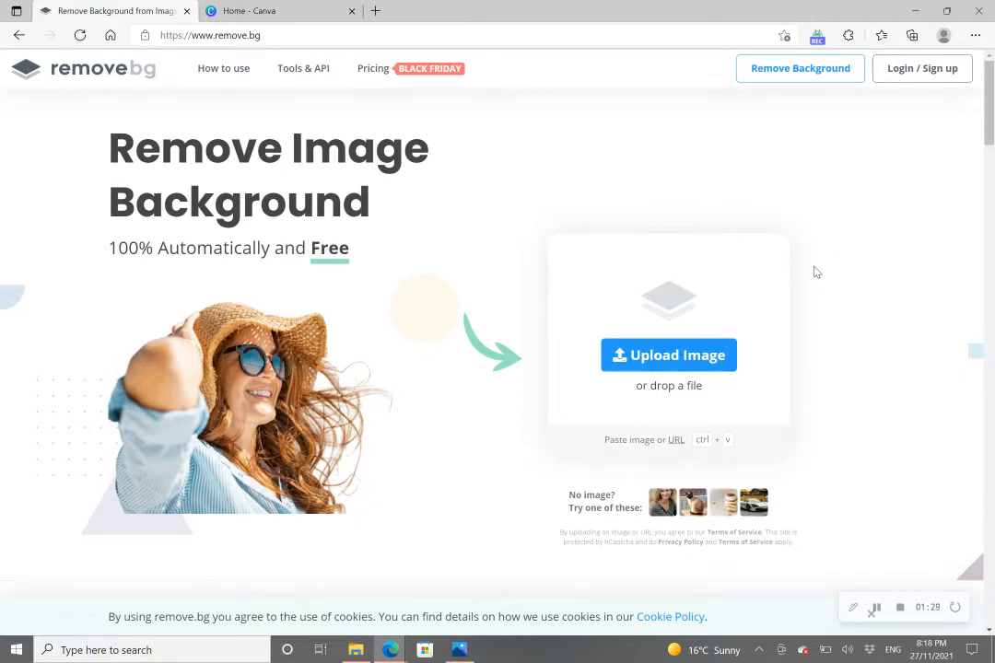
{"action": "mouse_move", "coordinate": [631, 374]}
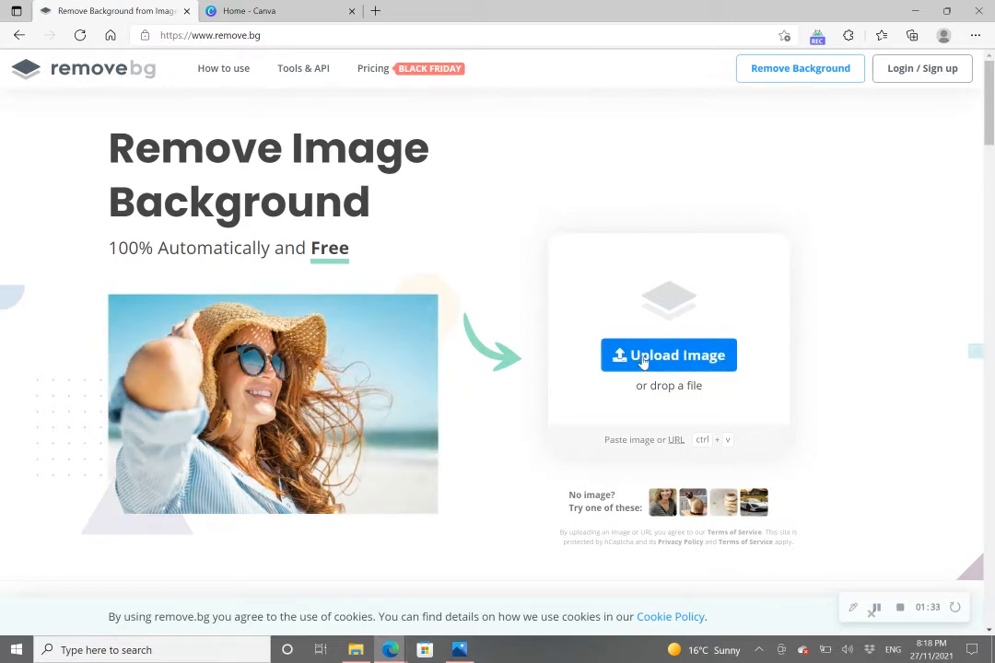
- Upload santa-nursery-pajama-o to remove.bg to strip its background
{"action": "left_click", "coordinate": [668, 354]}
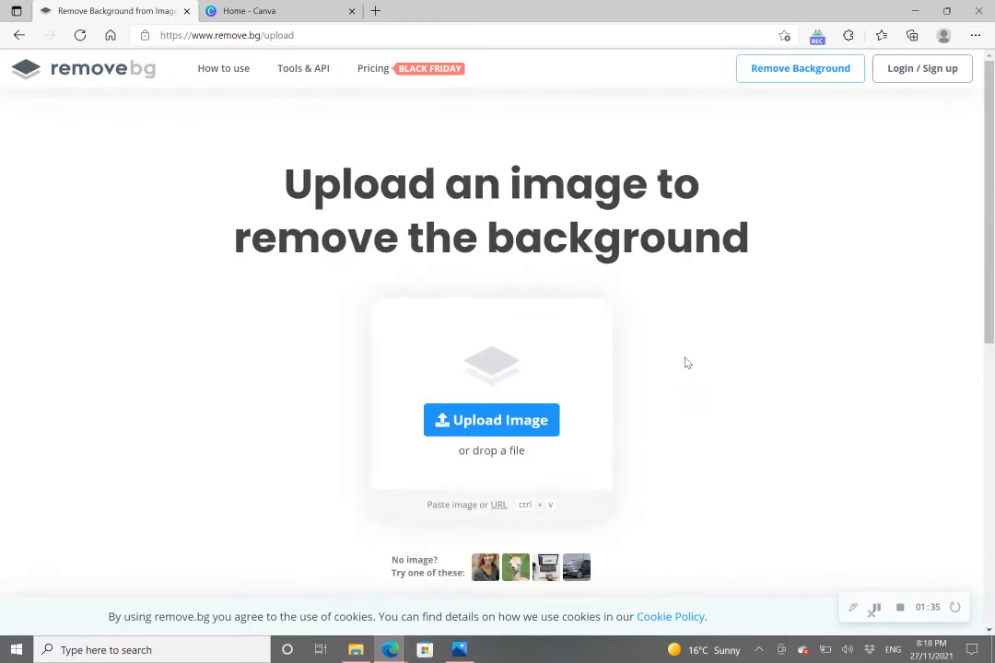
{"action": "left_click", "coordinate": [491, 420]}
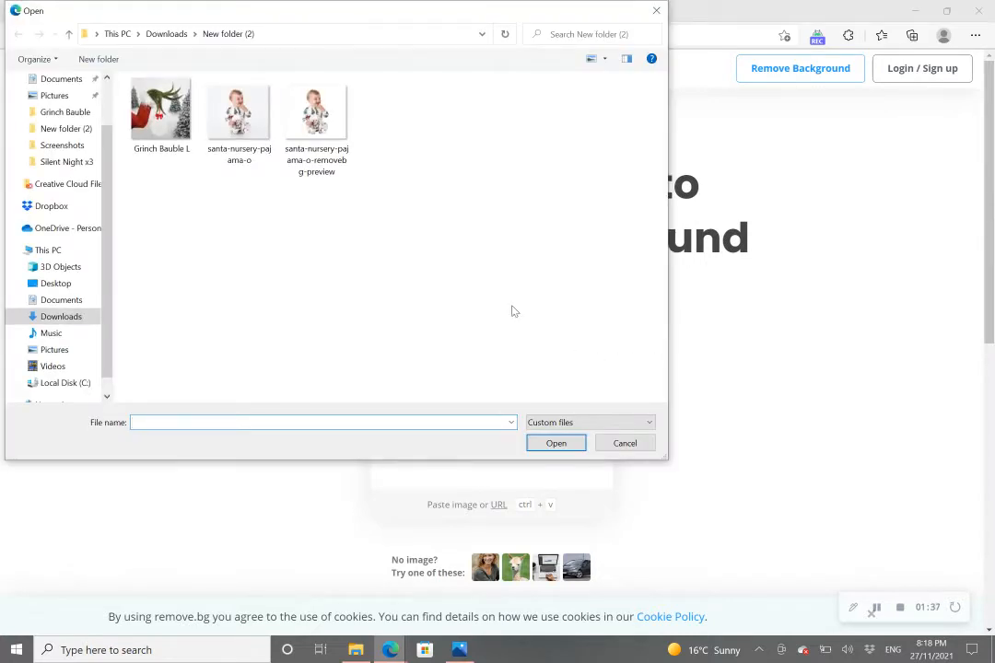
{"action": "left_click", "coordinate": [238, 111]}
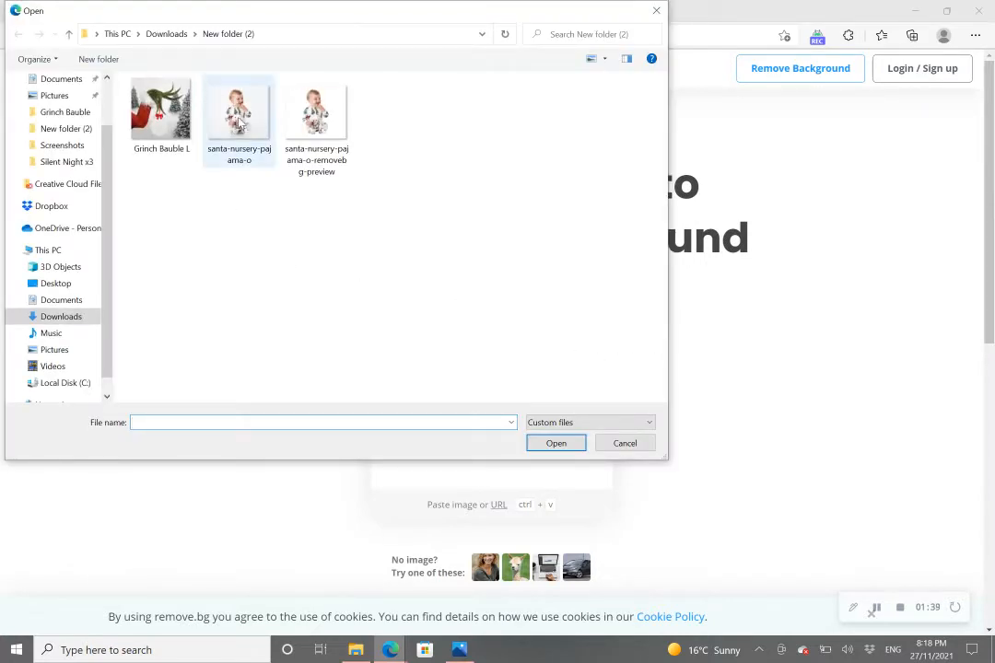
{"action": "left_click", "coordinate": [239, 111]}
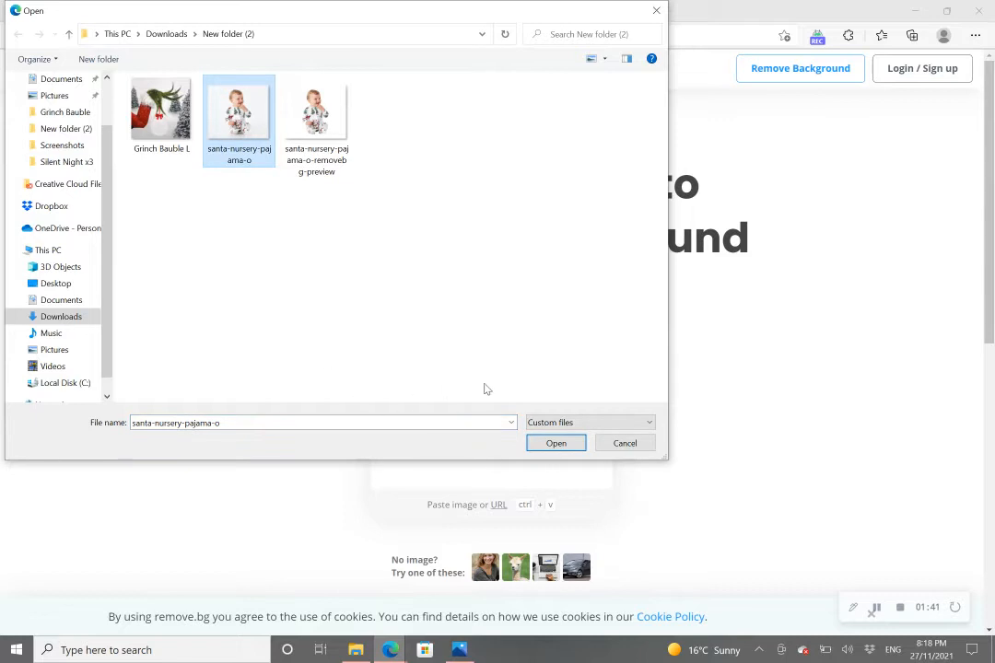
{"action": "left_click", "coordinate": [555, 443]}
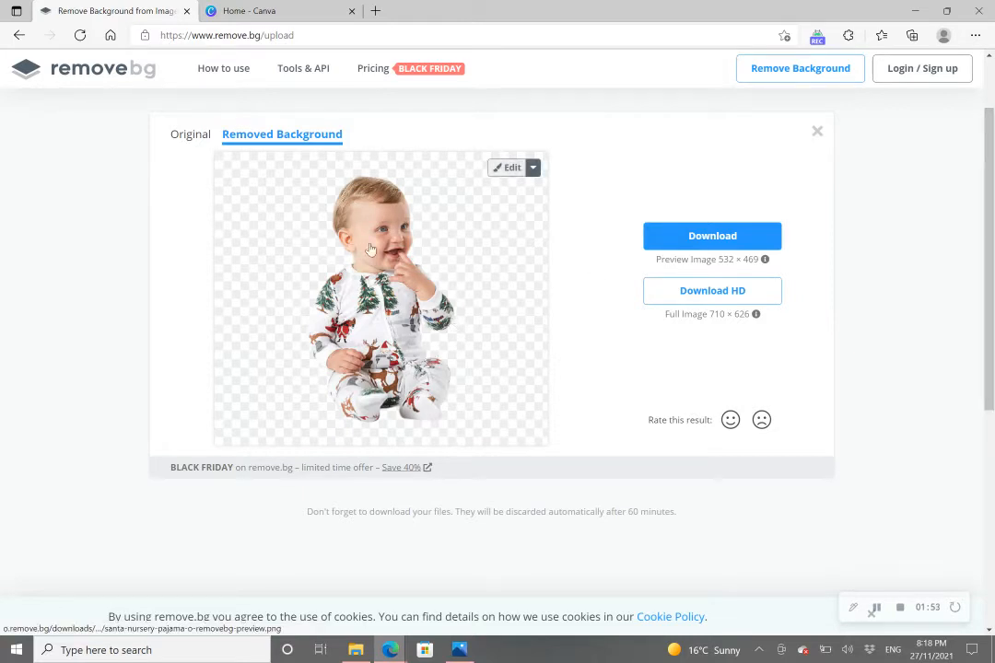
{"action": "left_click", "coordinate": [190, 133]}
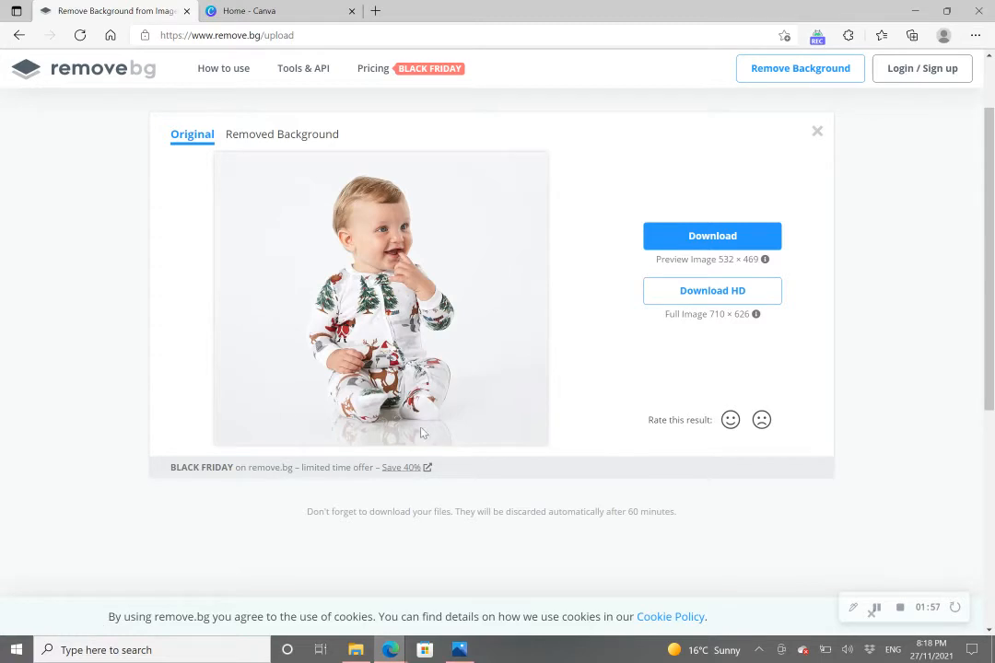
{"action": "mouse_move", "coordinate": [266, 164]}
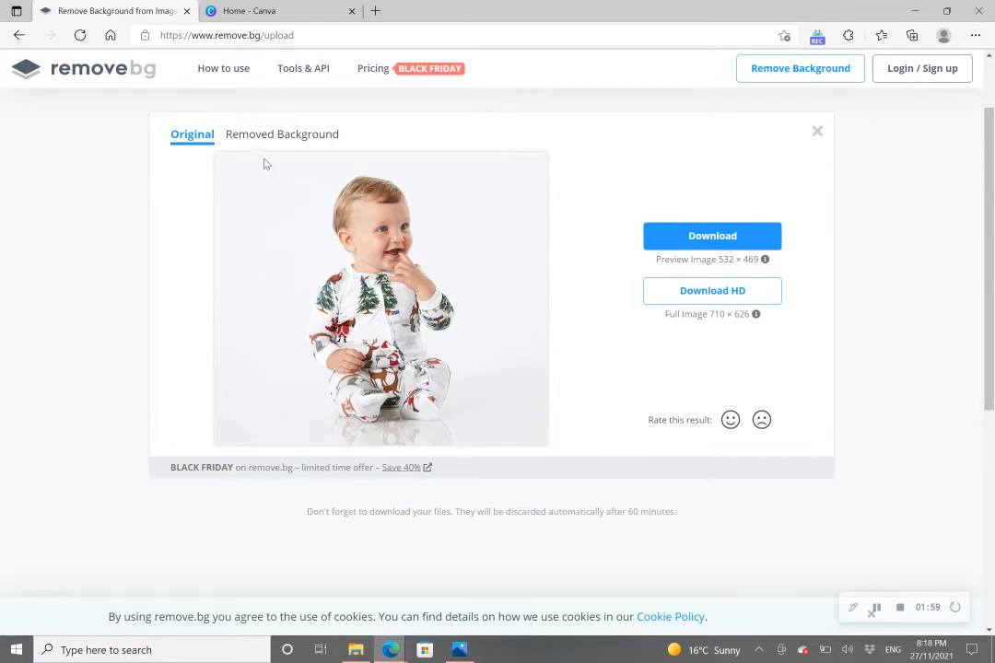
{"action": "mouse_move", "coordinate": [245, 213]}
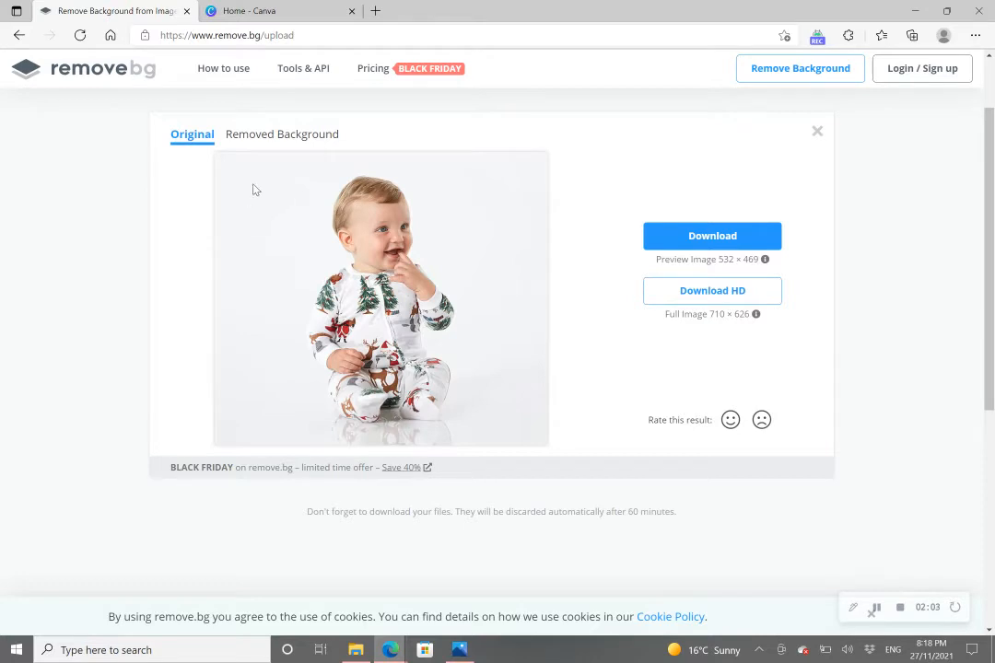
{"action": "left_click", "coordinate": [282, 134]}
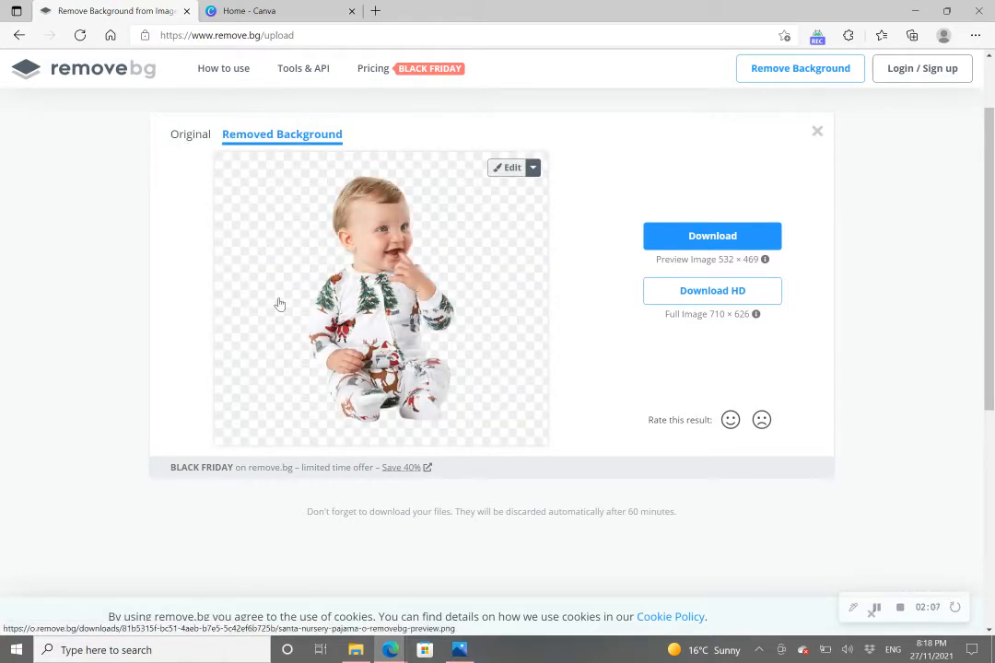
{"action": "mouse_move", "coordinate": [459, 378]}
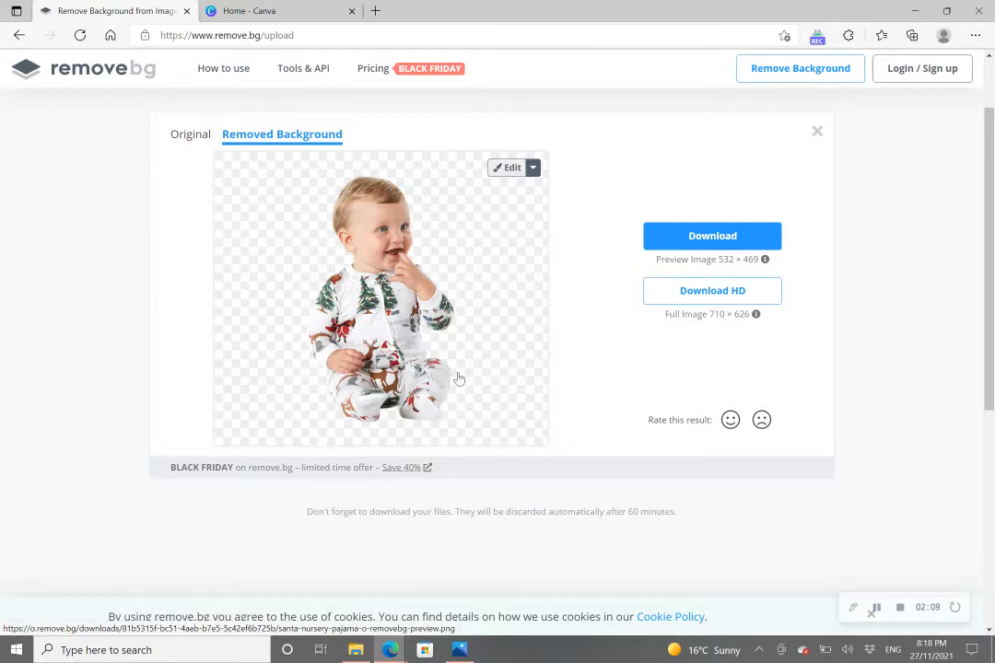
{"action": "mouse_move", "coordinate": [453, 358]}
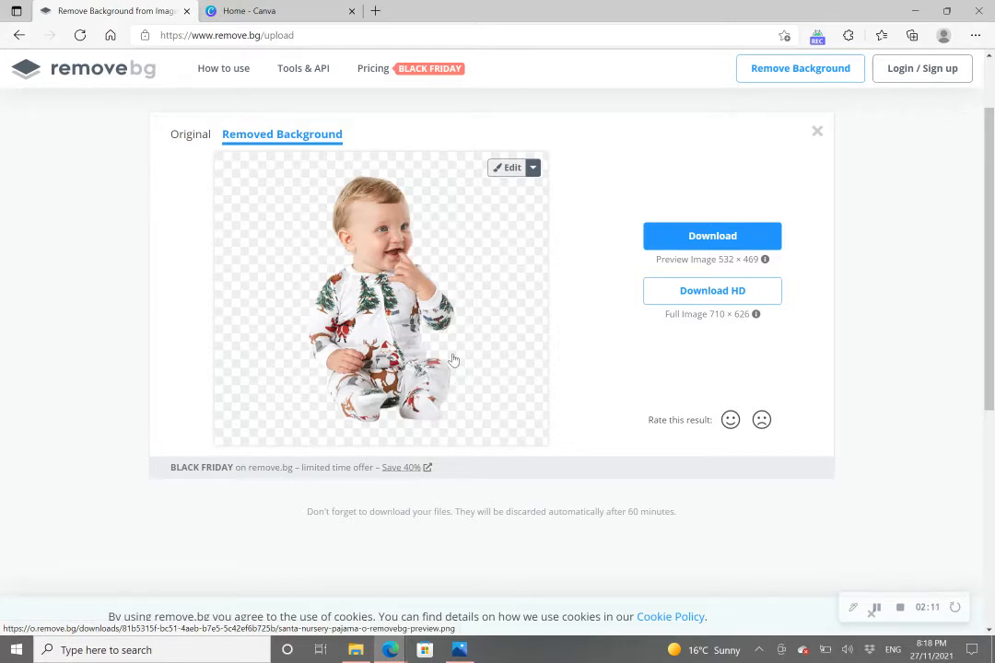
{"action": "mouse_move", "coordinate": [675, 222]}
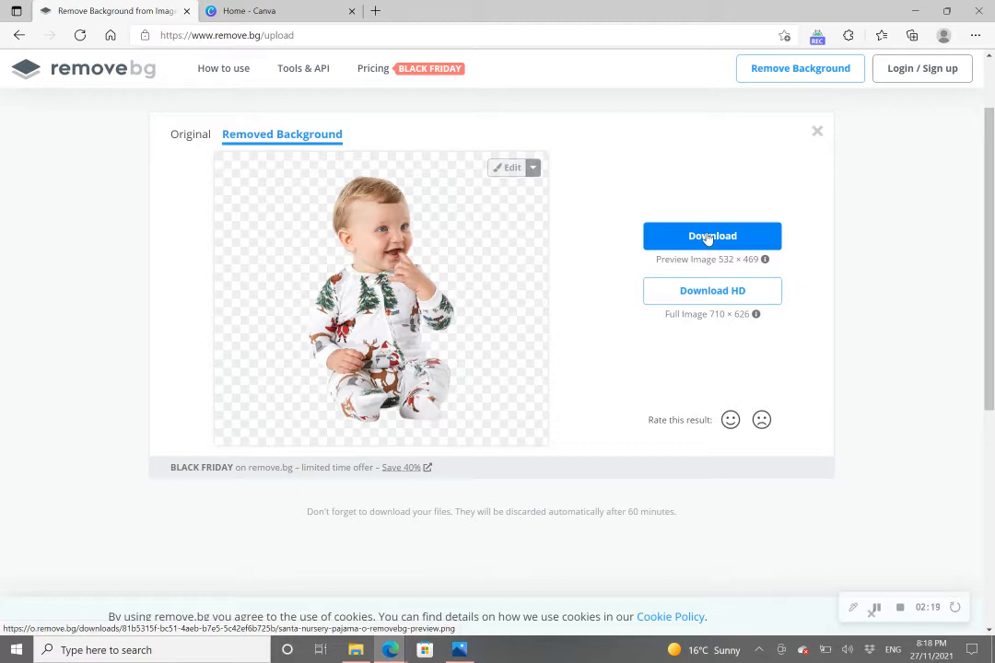
- Download the background-removed baby cutout as a preview PNG
{"action": "left_click", "coordinate": [712, 236]}
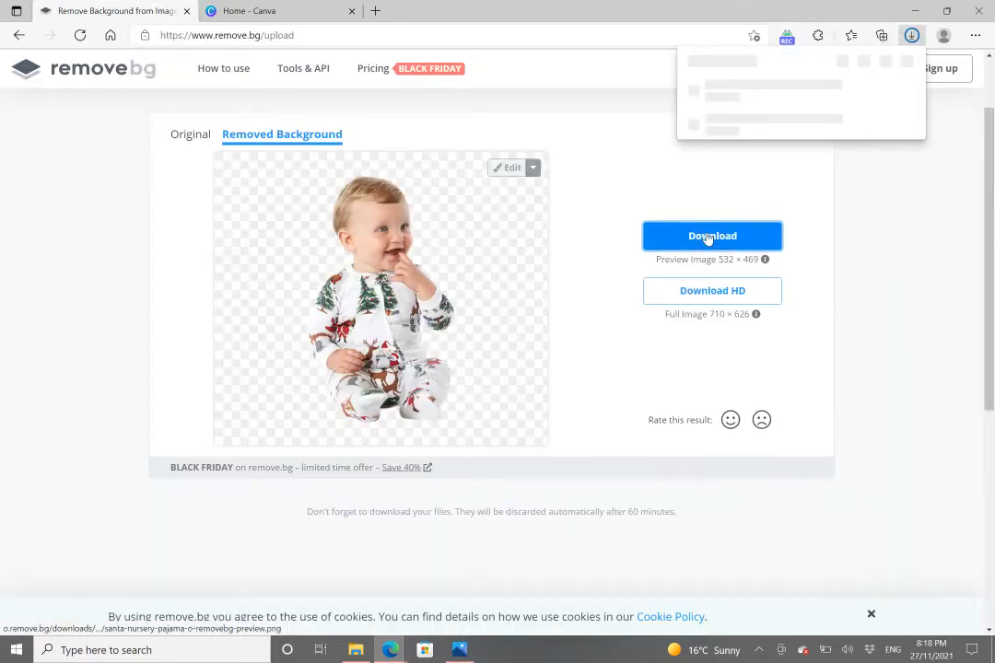
{"action": "left_click", "coordinate": [712, 235]}
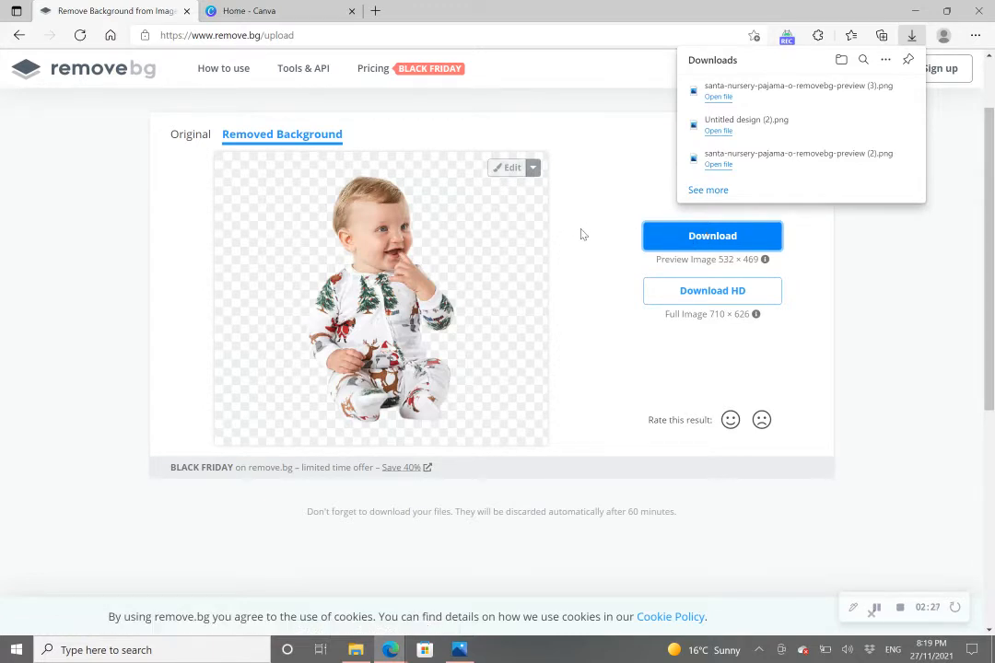
{"action": "mouse_move", "coordinate": [573, 168]}
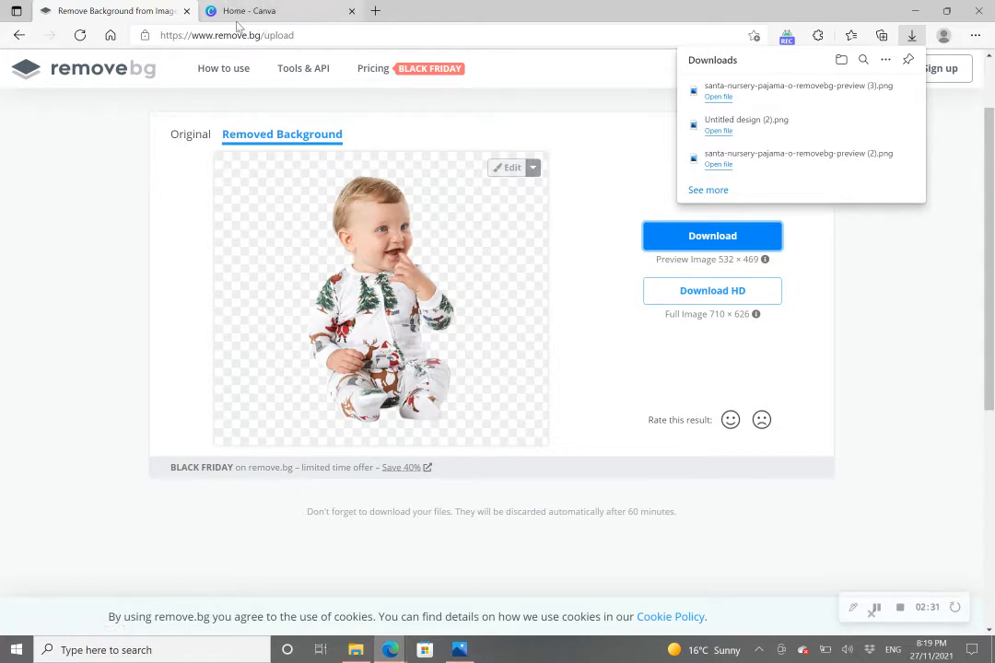
- Switch to the 'Home - Canva' tab, opening and closing the Features menu
{"action": "left_click", "coordinate": [258, 10]}
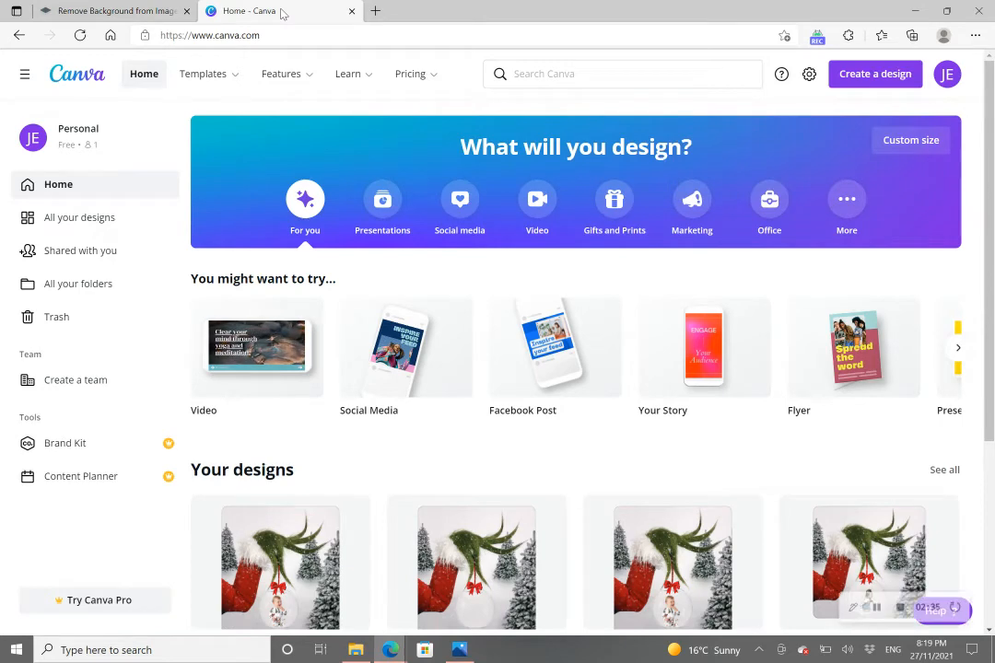
{"action": "left_click", "coordinate": [281, 74]}
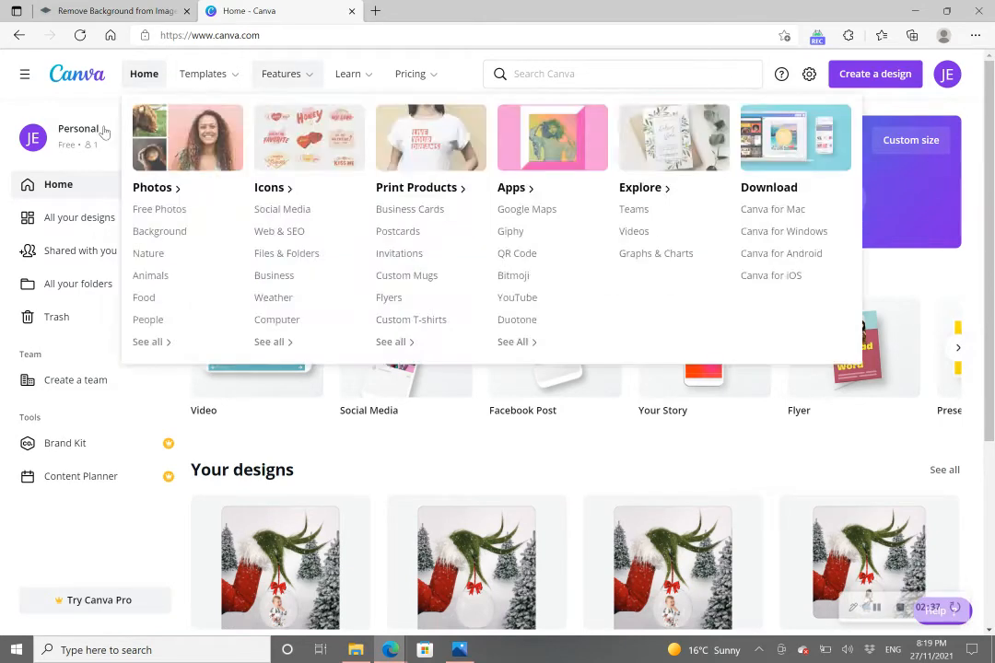
{"action": "left_click", "coordinate": [347, 74]}
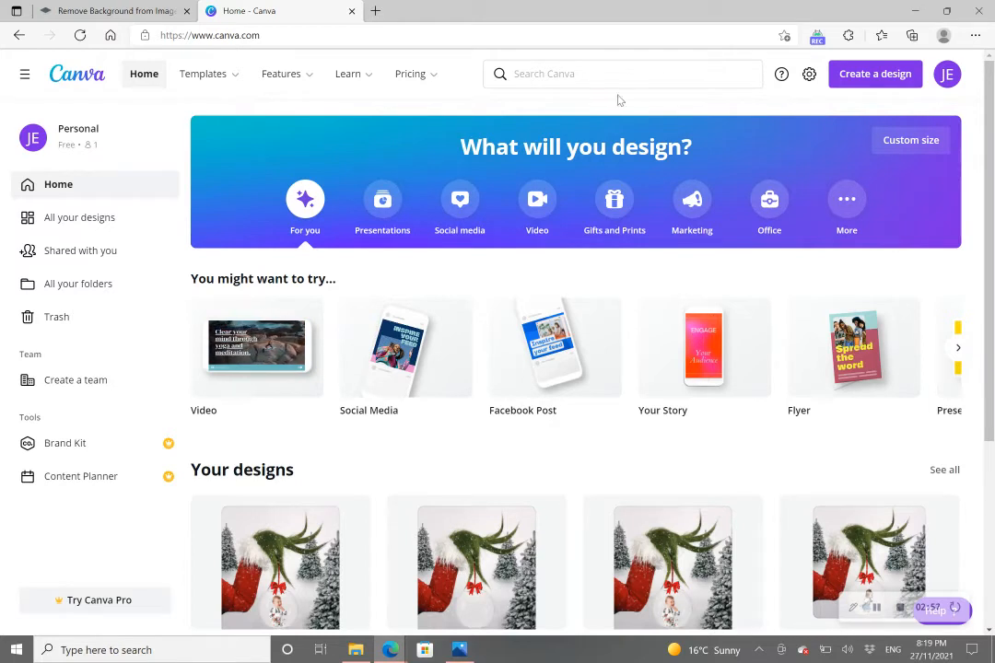
{"action": "mouse_move", "coordinate": [747, 96]}
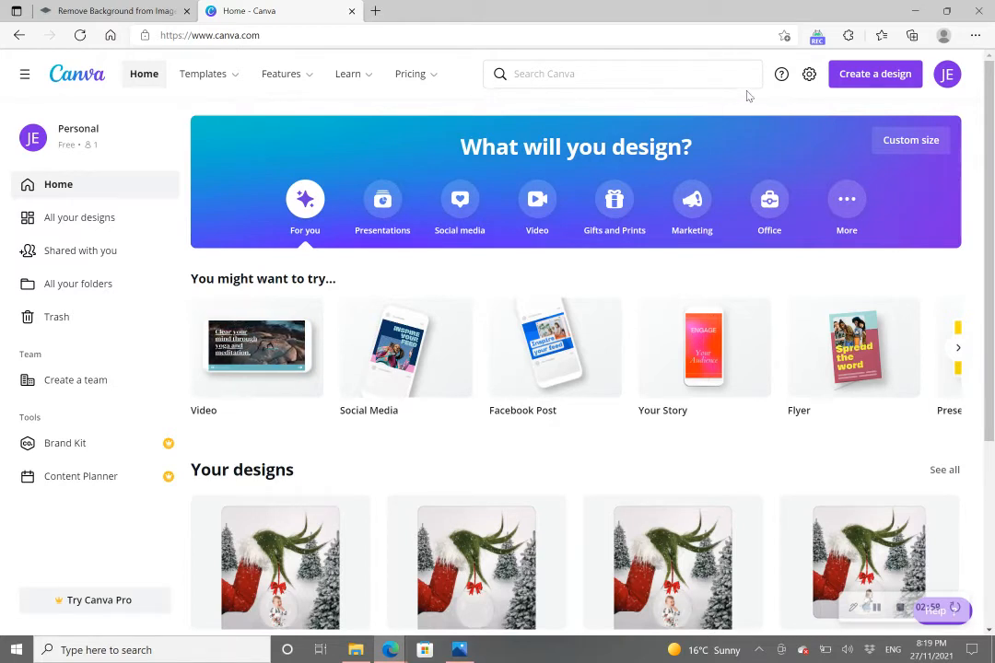
{"action": "mouse_move", "coordinate": [875, 74]}
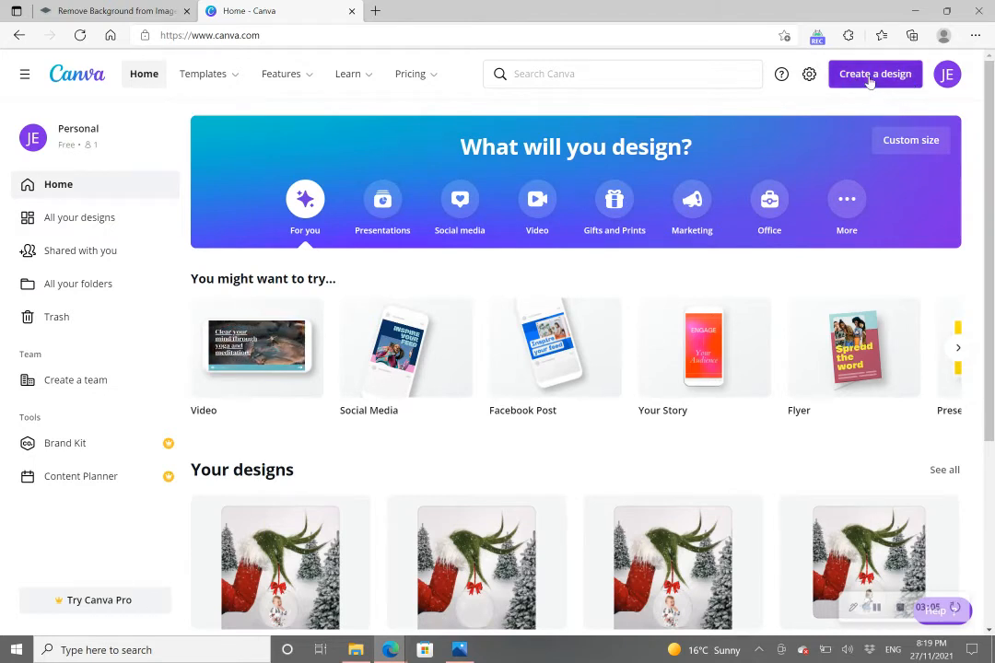
- Import Grinch Bauble L.jpg with Edit photo as a new 2000×2074 px design
{"action": "left_click", "coordinate": [875, 73]}
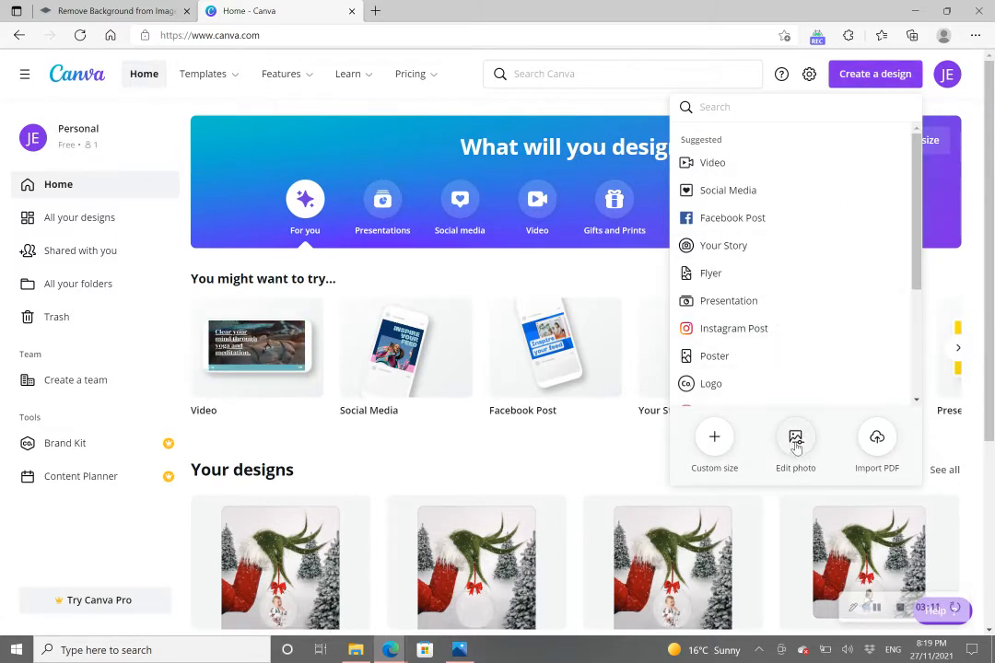
{"action": "left_click", "coordinate": [795, 437]}
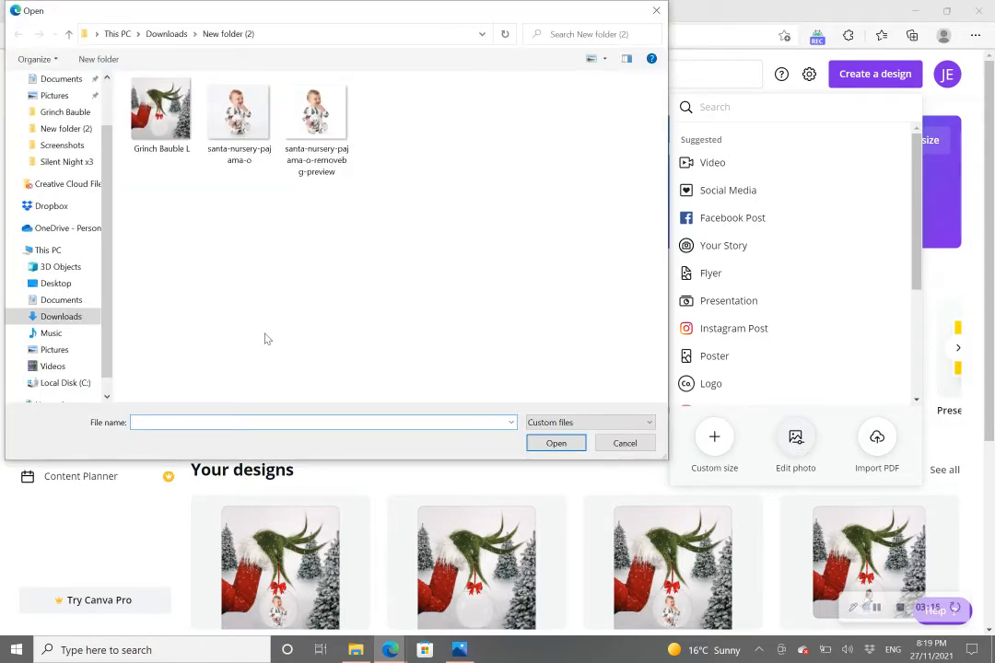
{"action": "mouse_move", "coordinate": [162, 110]}
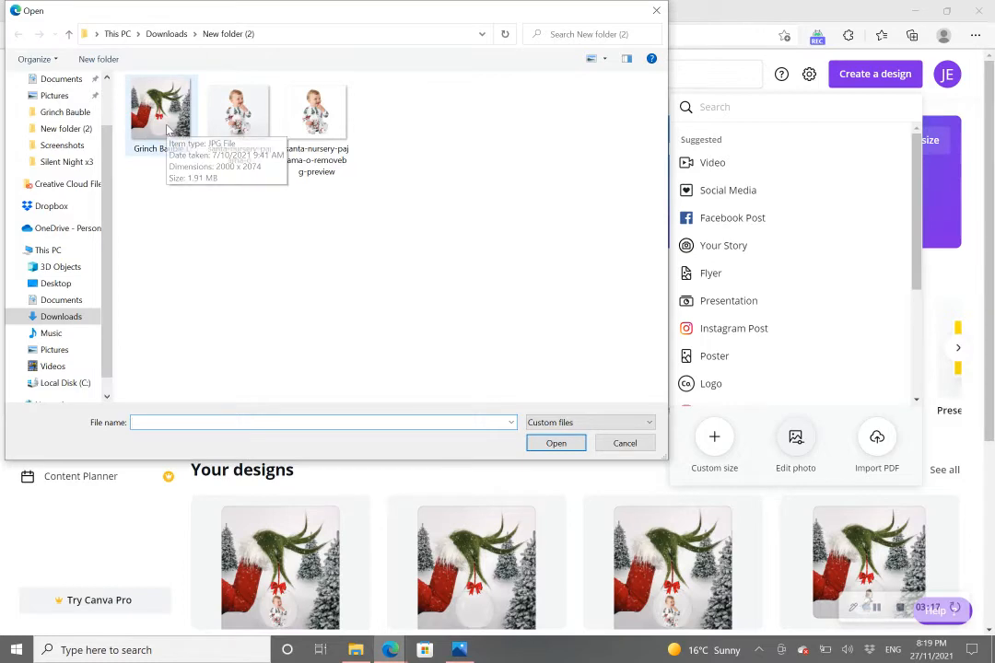
{"action": "left_click", "coordinate": [161, 110]}
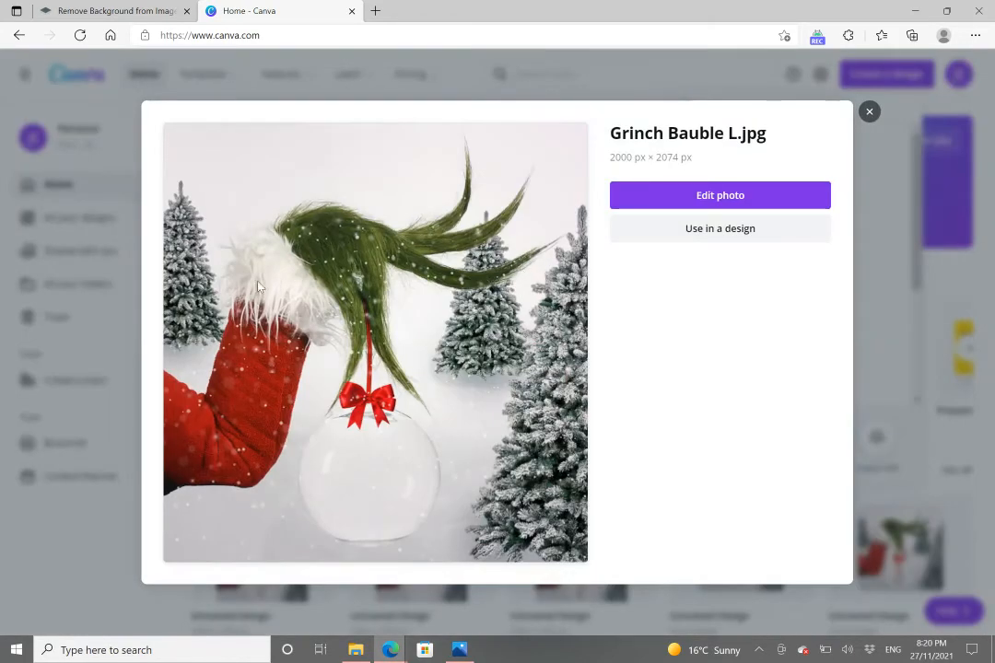
{"action": "mouse_move", "coordinate": [471, 353]}
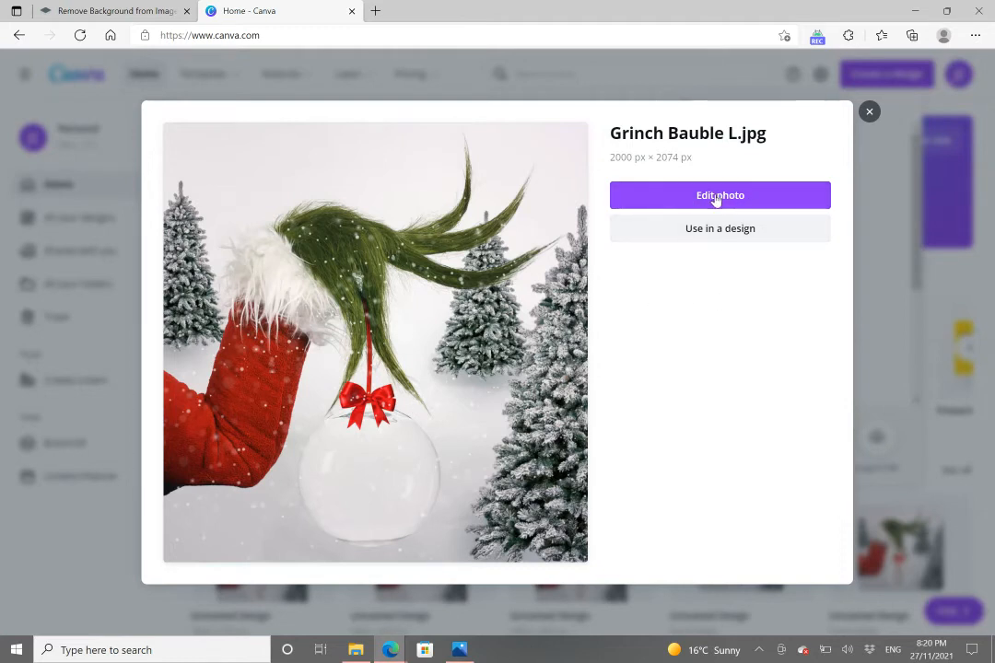
{"action": "left_click", "coordinate": [720, 195]}
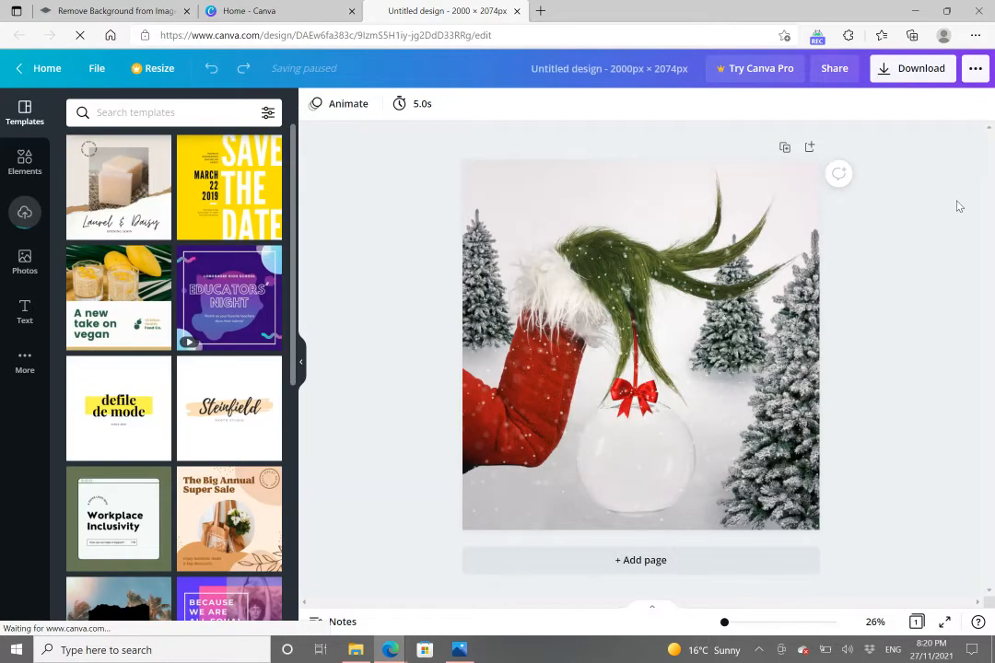
- Show the Uploads panel beside the Grinch bauble design
{"action": "left_click", "coordinate": [640, 345]}
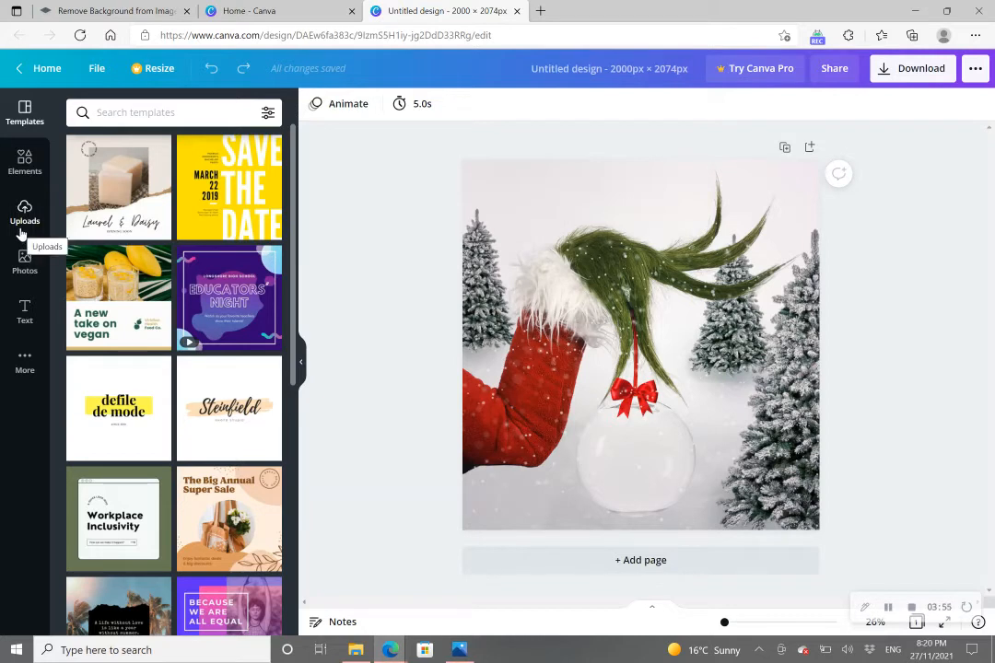
{"action": "mouse_move", "coordinate": [31, 225]}
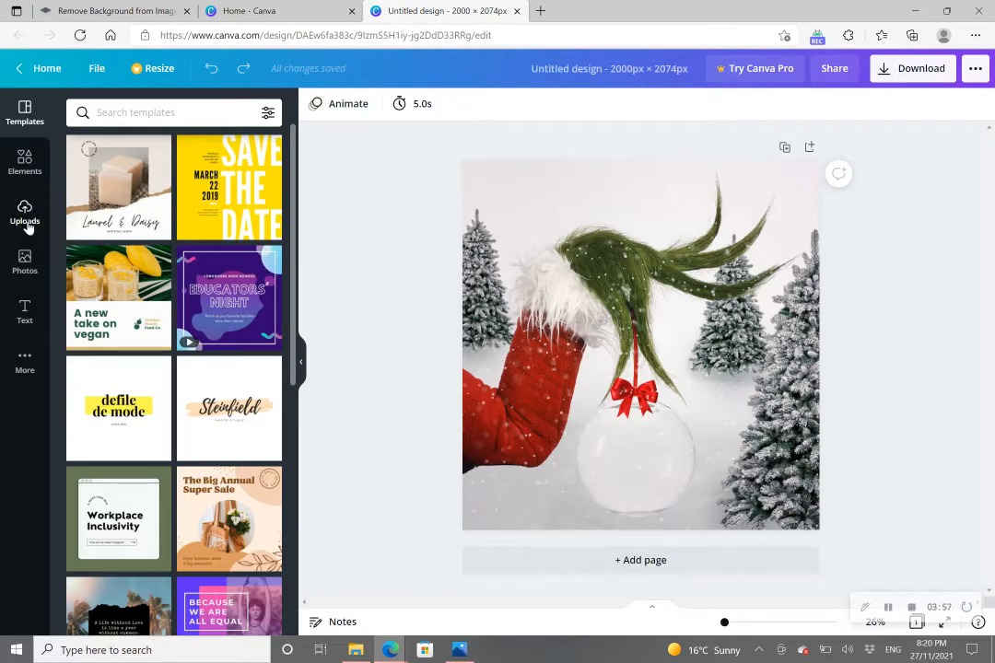
{"action": "mouse_move", "coordinate": [25, 212]}
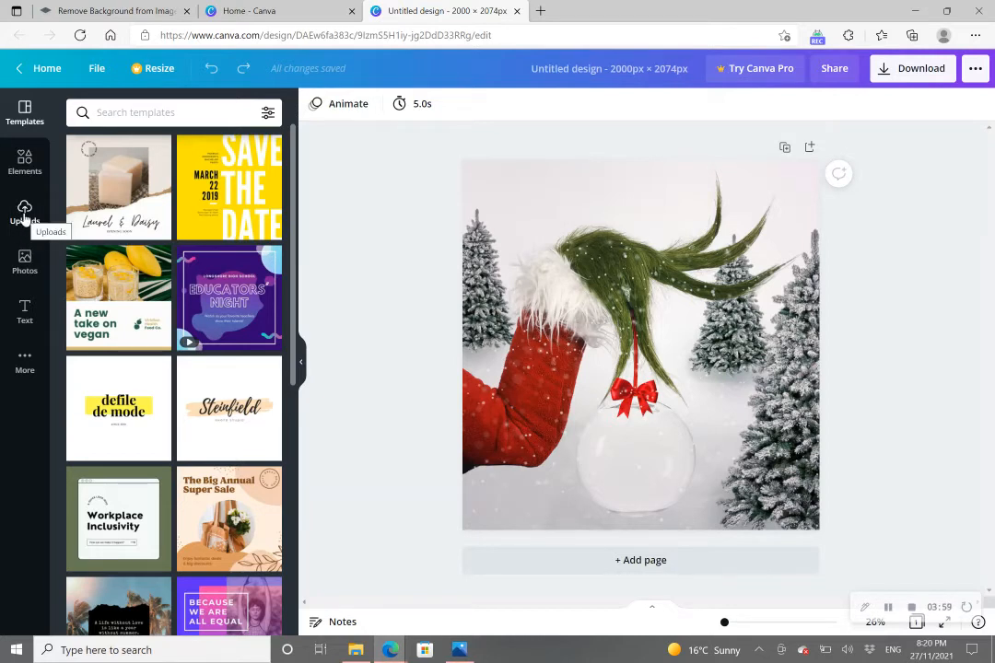
{"action": "left_click", "coordinate": [25, 214]}
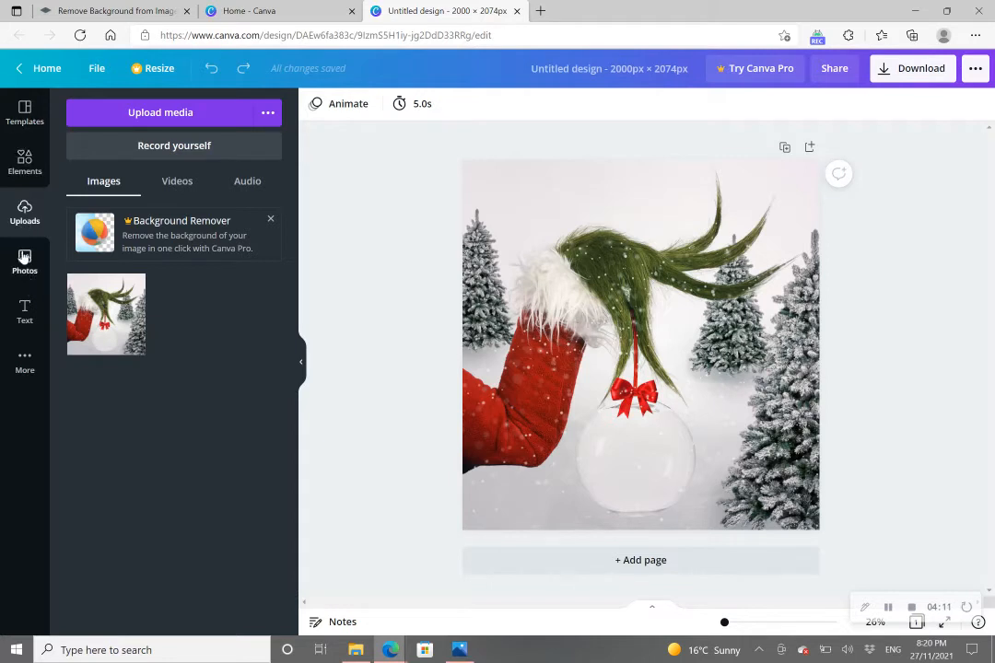
{"action": "mouse_move", "coordinate": [161, 122]}
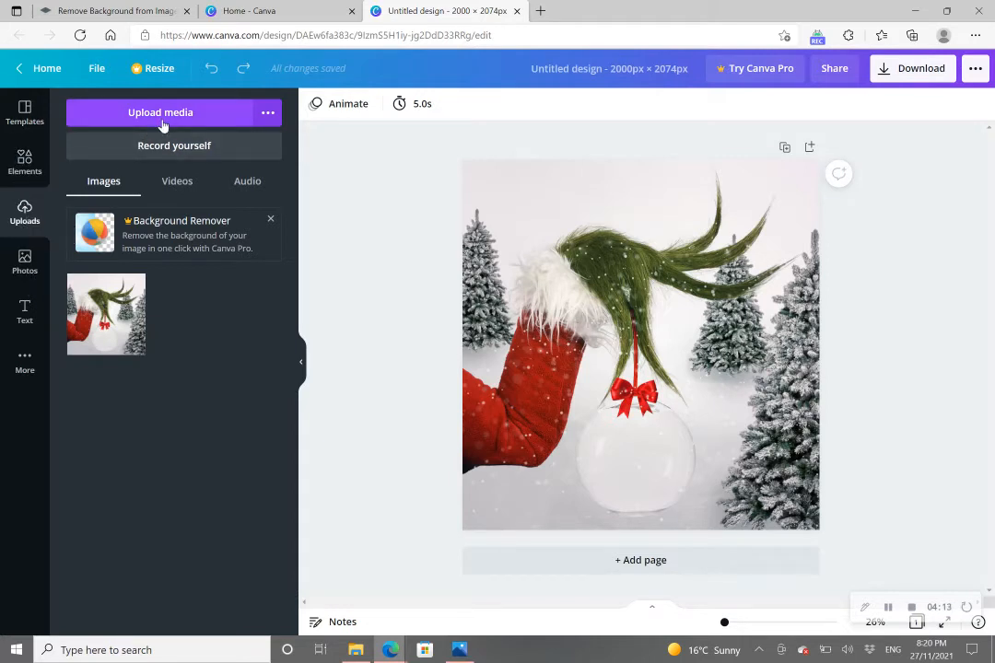
{"action": "mouse_move", "coordinate": [210, 123]}
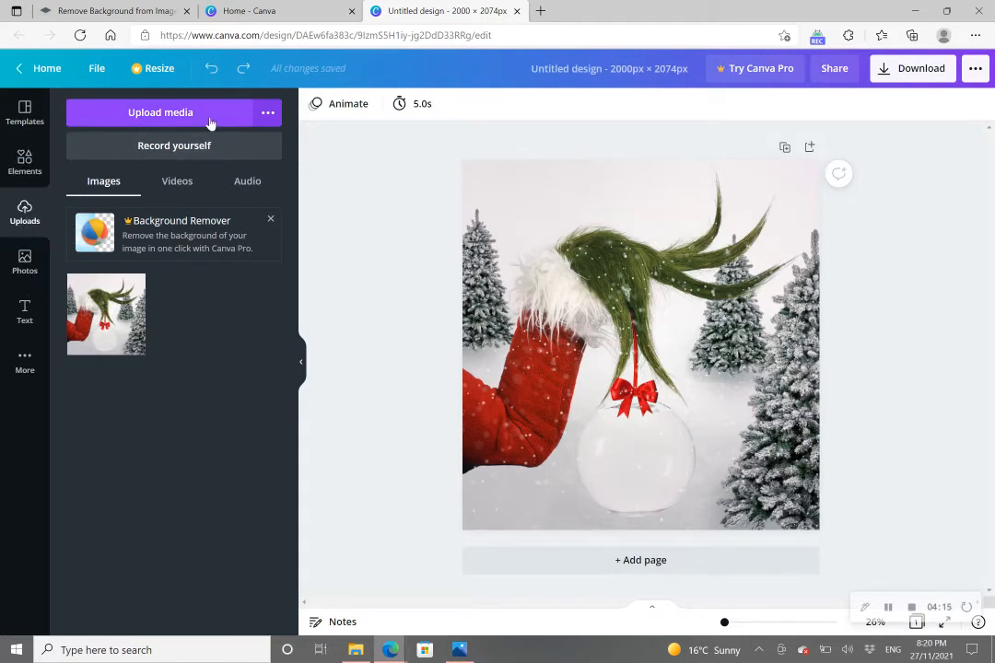
{"action": "mouse_move", "coordinate": [191, 117]}
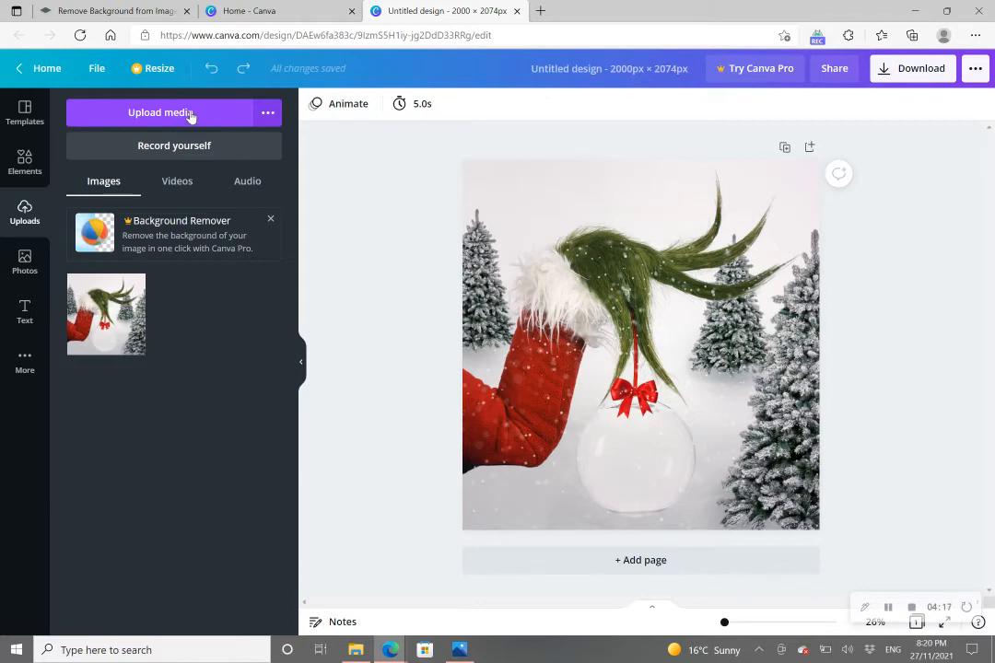
- Upload santa-nursery-pajama-o-removebg-preview to Canva's uploads library
{"action": "left_click", "coordinate": [159, 112]}
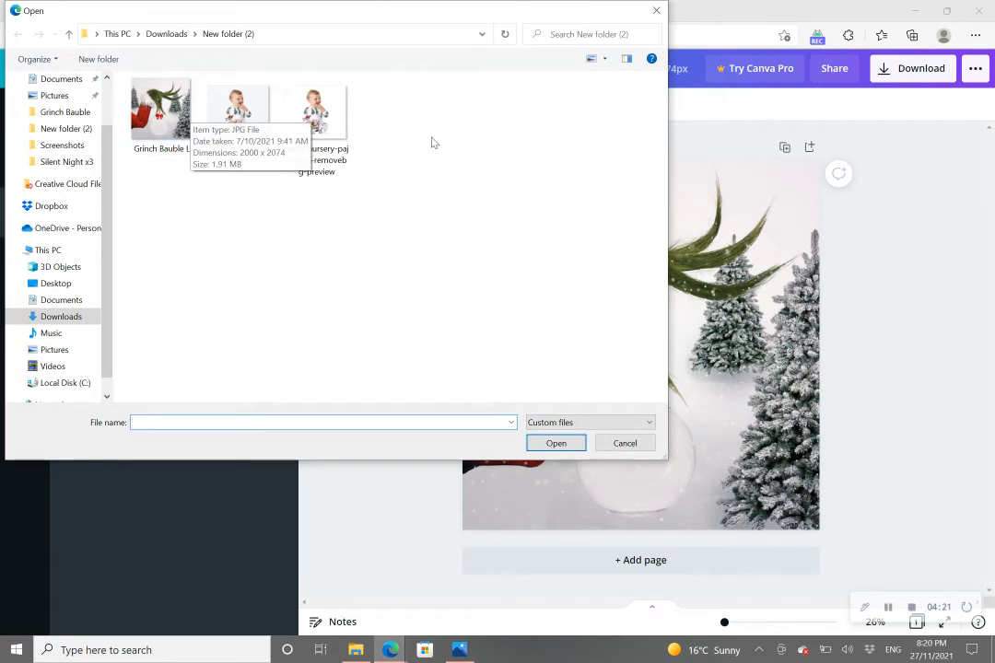
{"action": "mouse_move", "coordinate": [316, 115]}
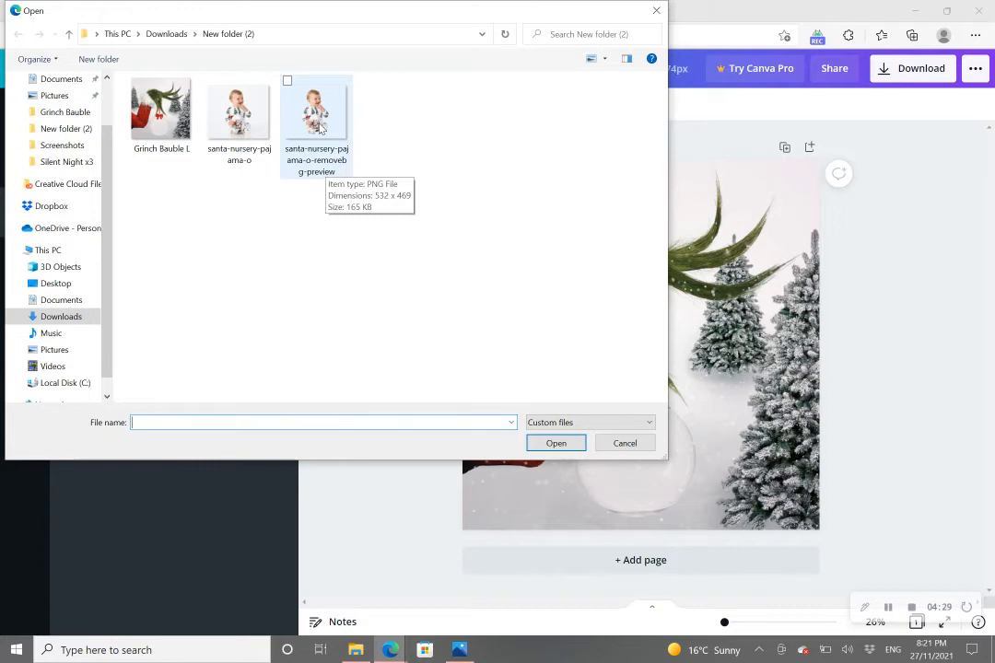
{"action": "left_click", "coordinate": [316, 111]}
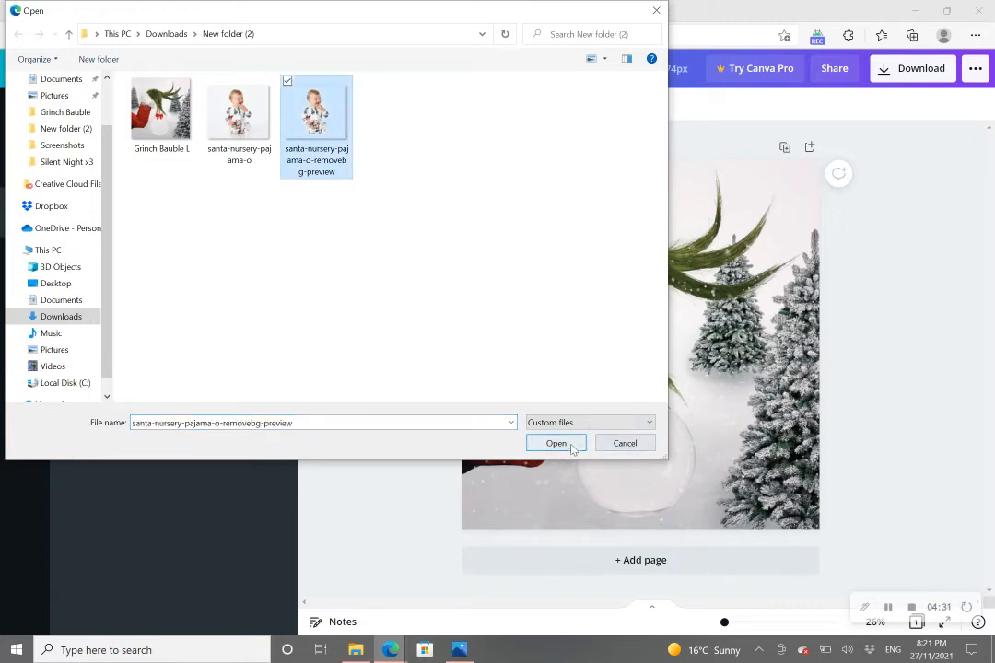
{"action": "left_click", "coordinate": [556, 443]}
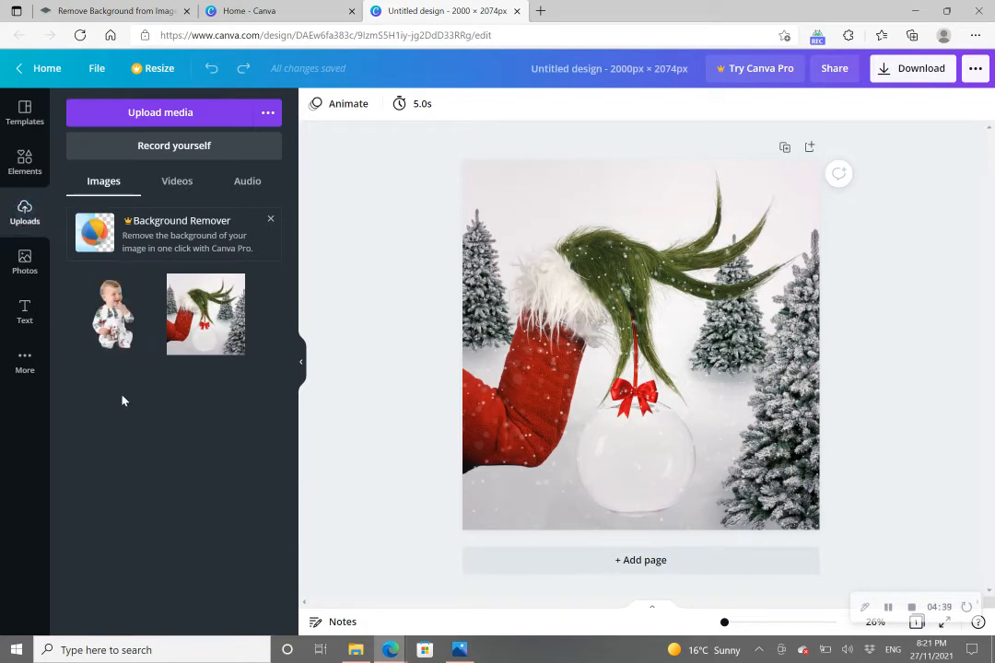
{"action": "mouse_move", "coordinate": [157, 376]}
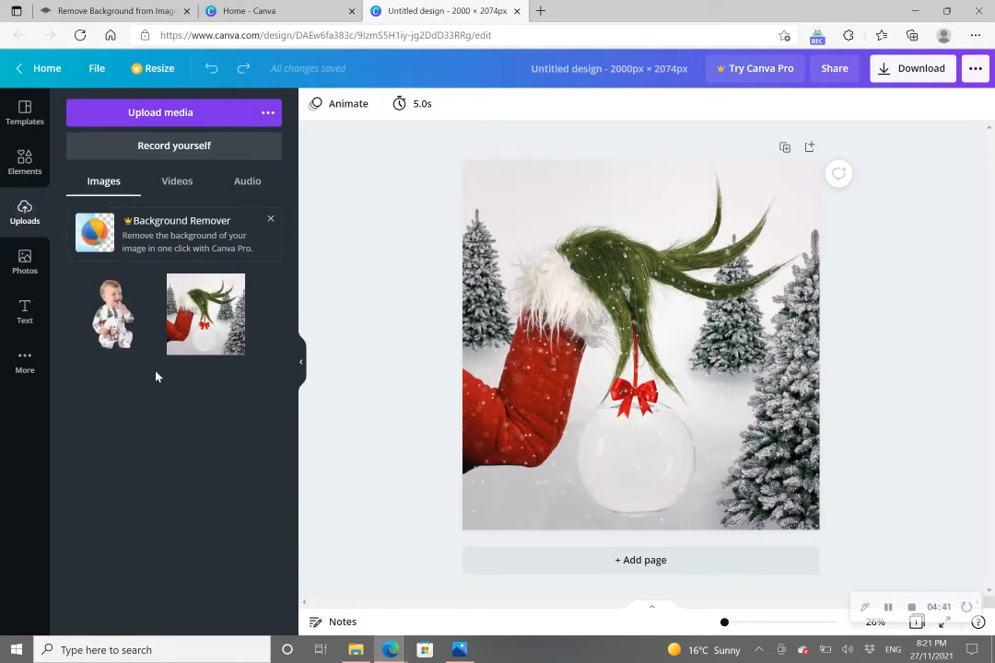
{"action": "mouse_move", "coordinate": [112, 313]}
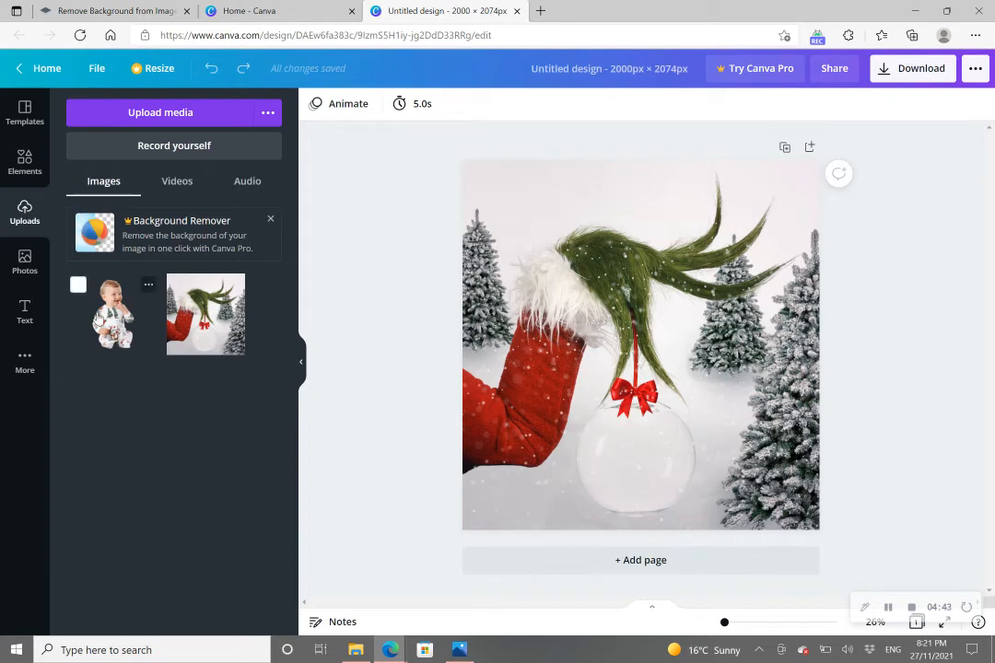
{"action": "mouse_move", "coordinate": [135, 411]}
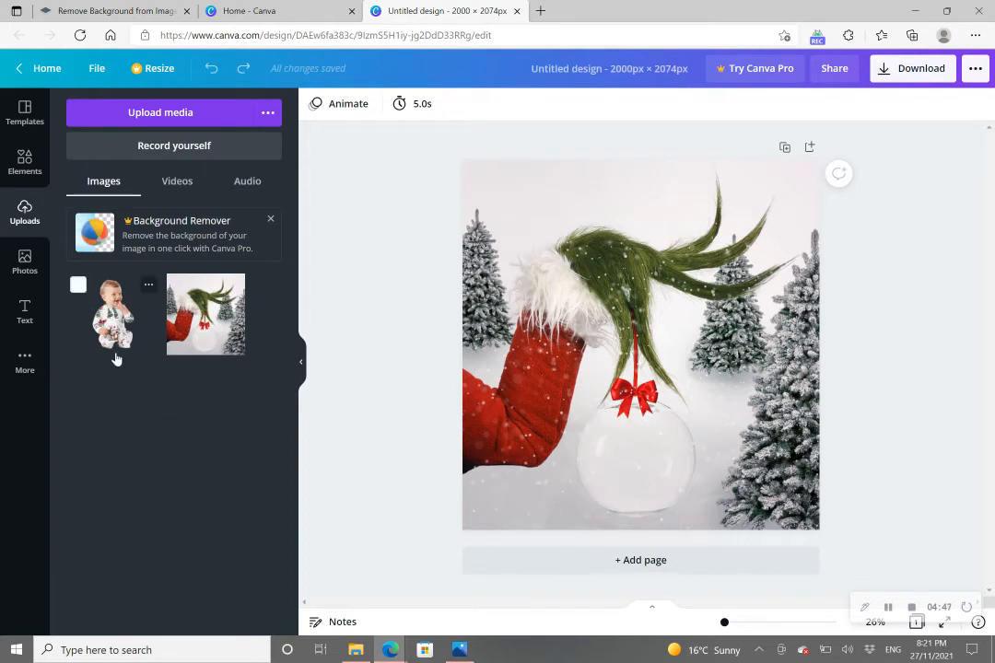
- Add the baby cutout to the design, shrink it and centre it inside the bauble
{"action": "left_click", "coordinate": [112, 313]}
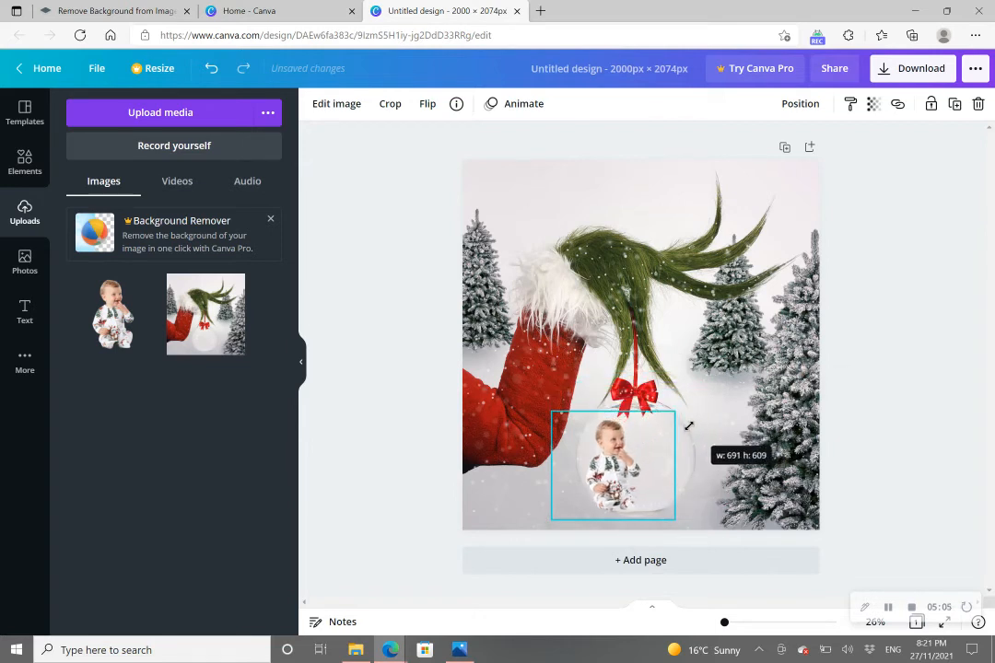
{"action": "left_click_drag", "start_coordinate": [613, 466], "coordinate": [625, 465]}
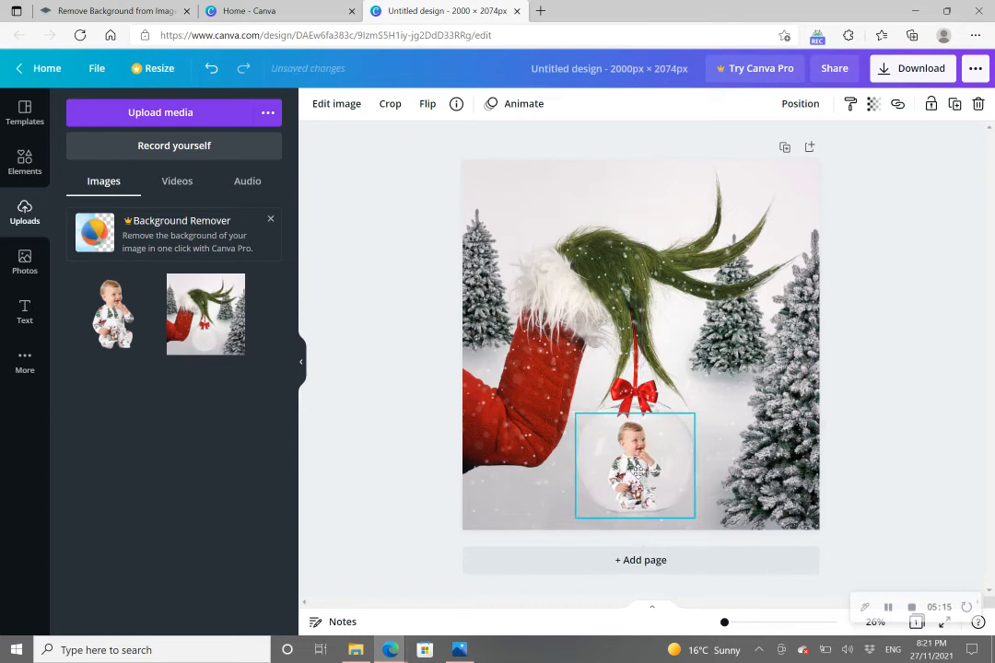
{"action": "left_click", "coordinate": [635, 465]}
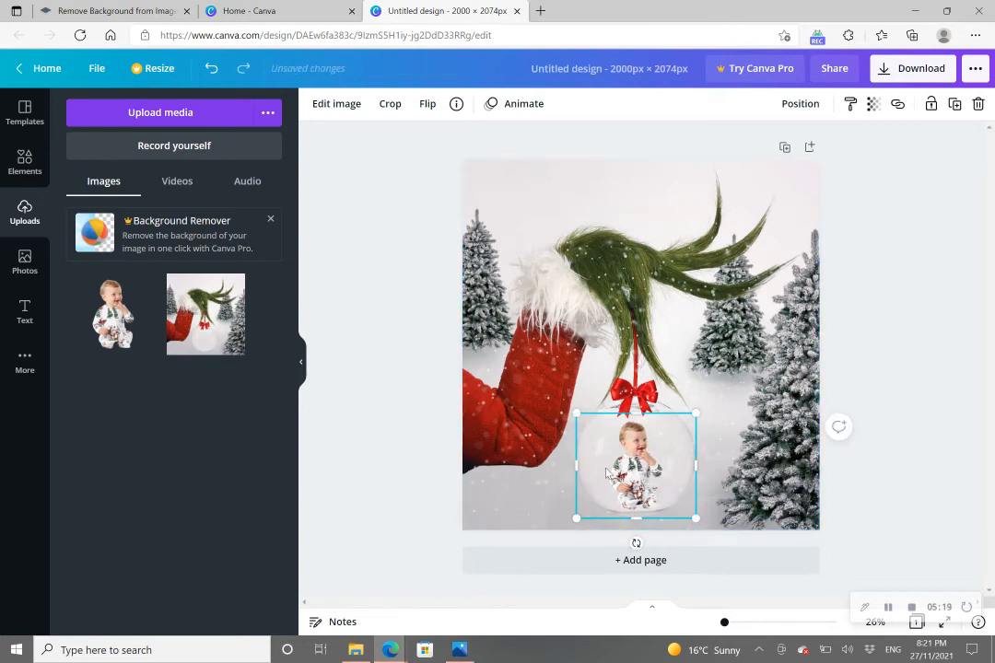
{"action": "mouse_move", "coordinate": [695, 431]}
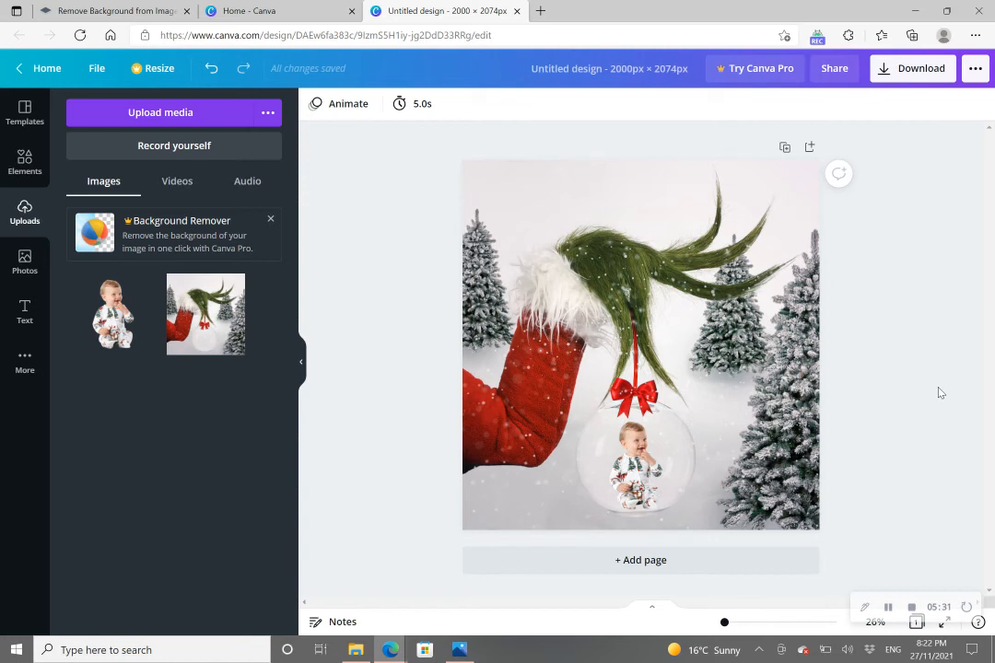
{"action": "mouse_move", "coordinate": [937, 295]}
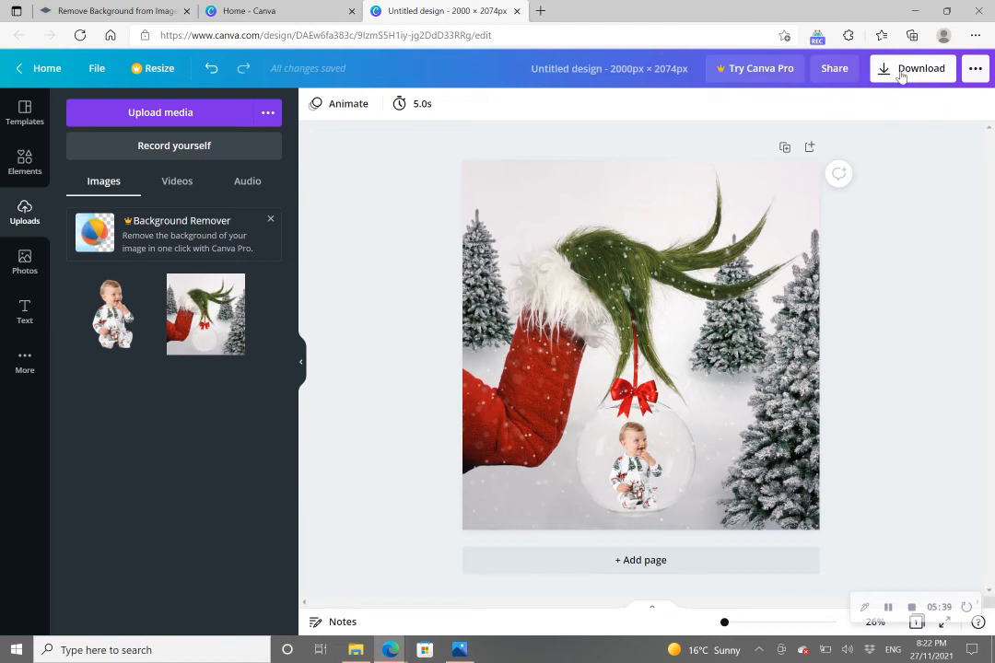
- Download the Grinch bauble design as a PNG and dismiss the Canva Pro promotion
{"action": "left_click", "coordinate": [914, 68]}
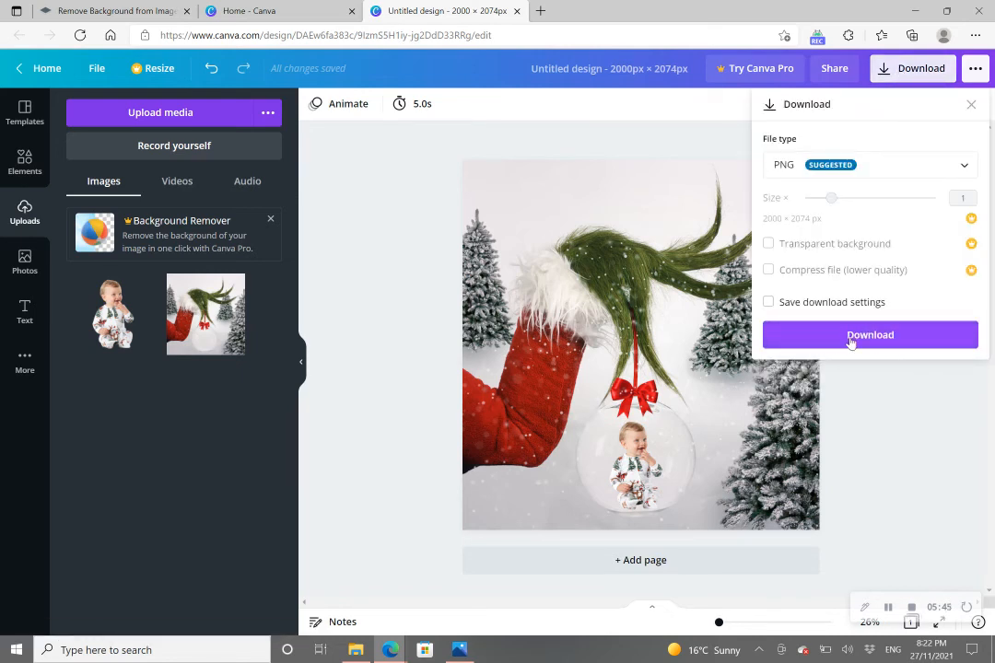
{"action": "mouse_move", "coordinate": [891, 340]}
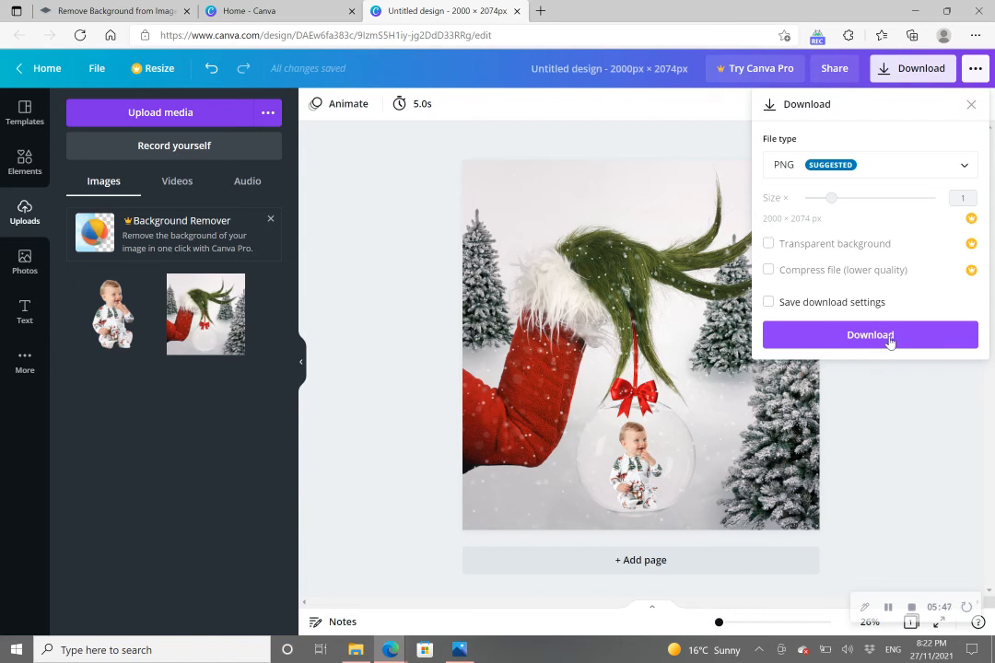
{"action": "left_click", "coordinate": [870, 334]}
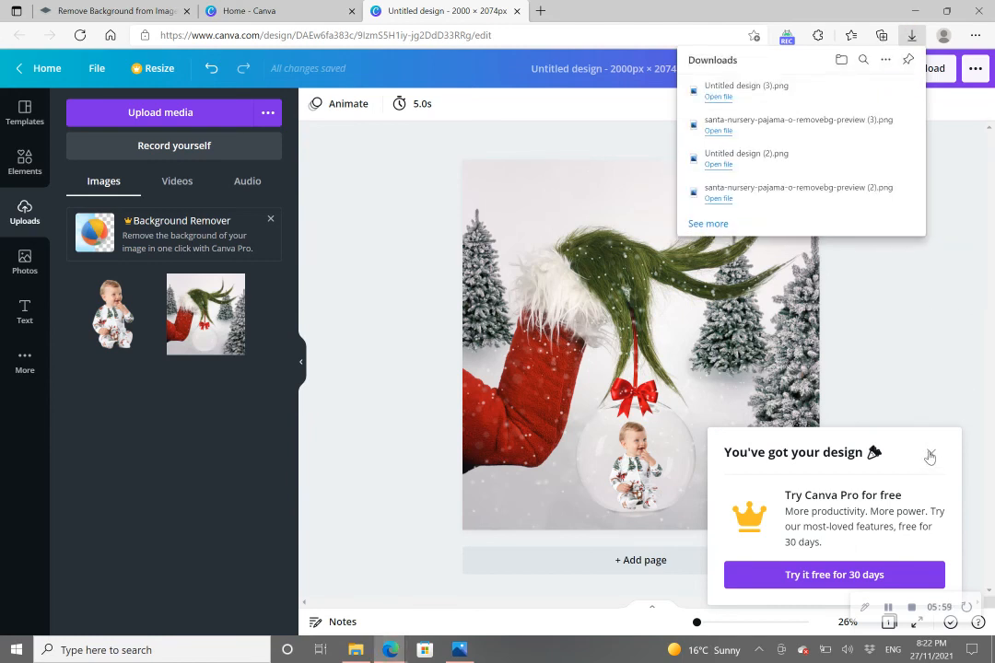
{"action": "left_click", "coordinate": [929, 456]}
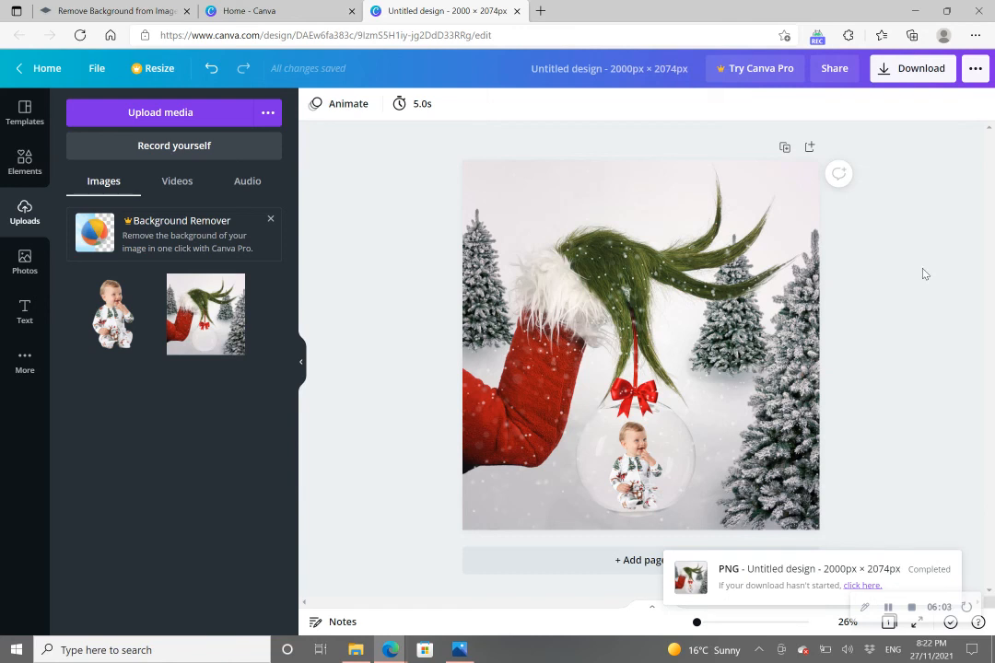
{"action": "mouse_move", "coordinate": [900, 446]}
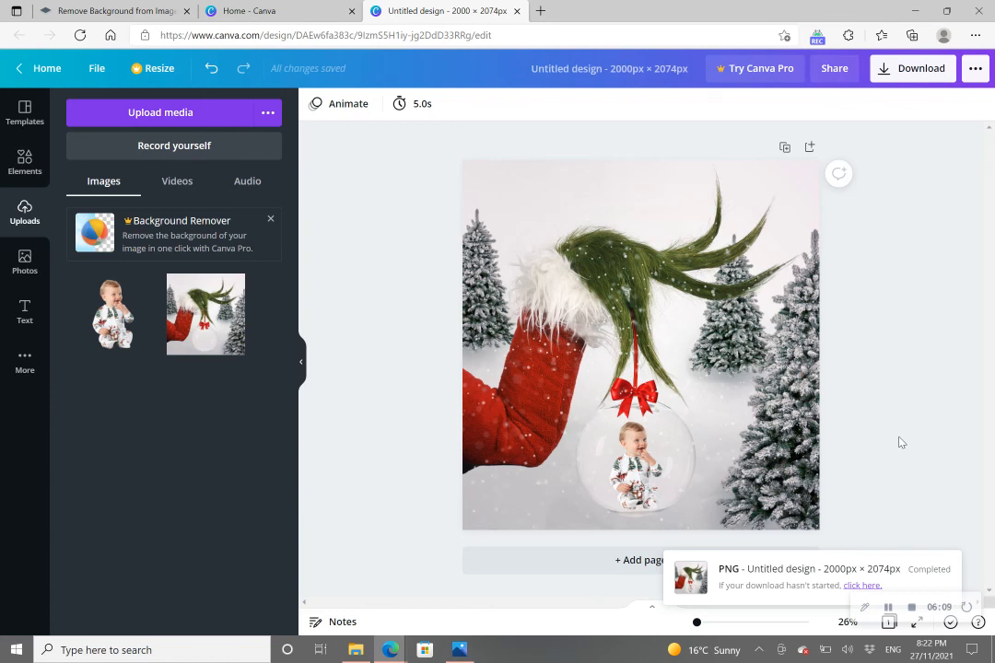
{"action": "left_click", "coordinate": [681, 438]}
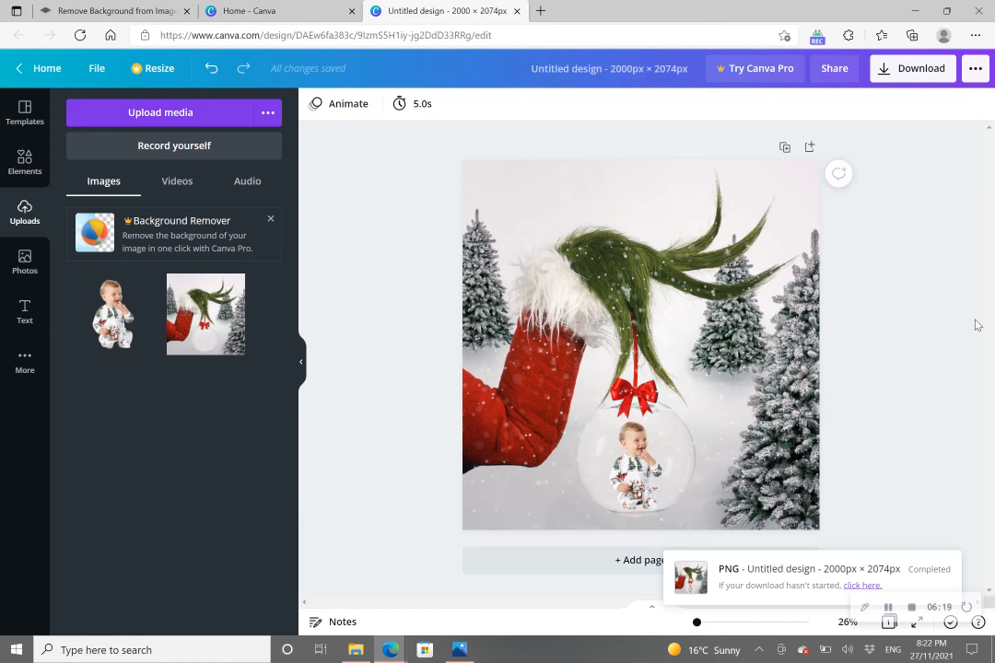
{"action": "mouse_move", "coordinate": [936, 336]}
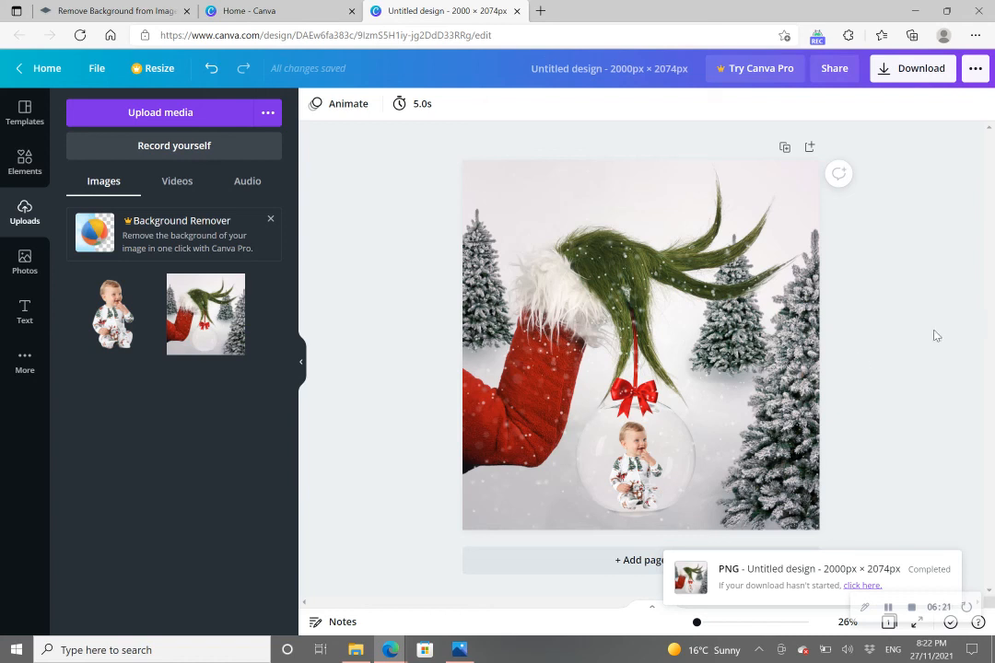
{"action": "left_click", "coordinate": [636, 465]}
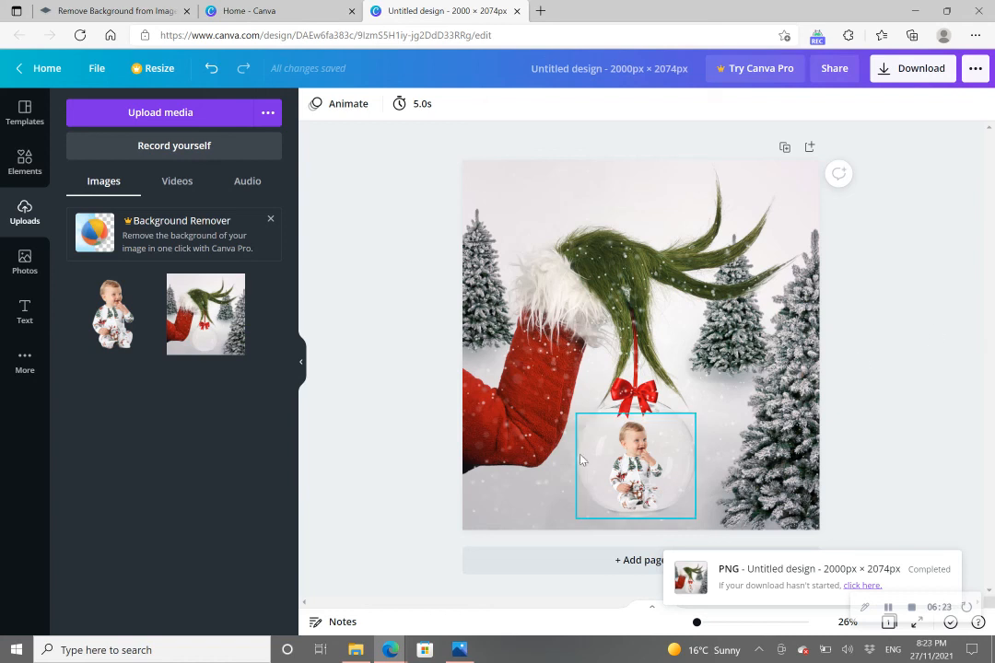